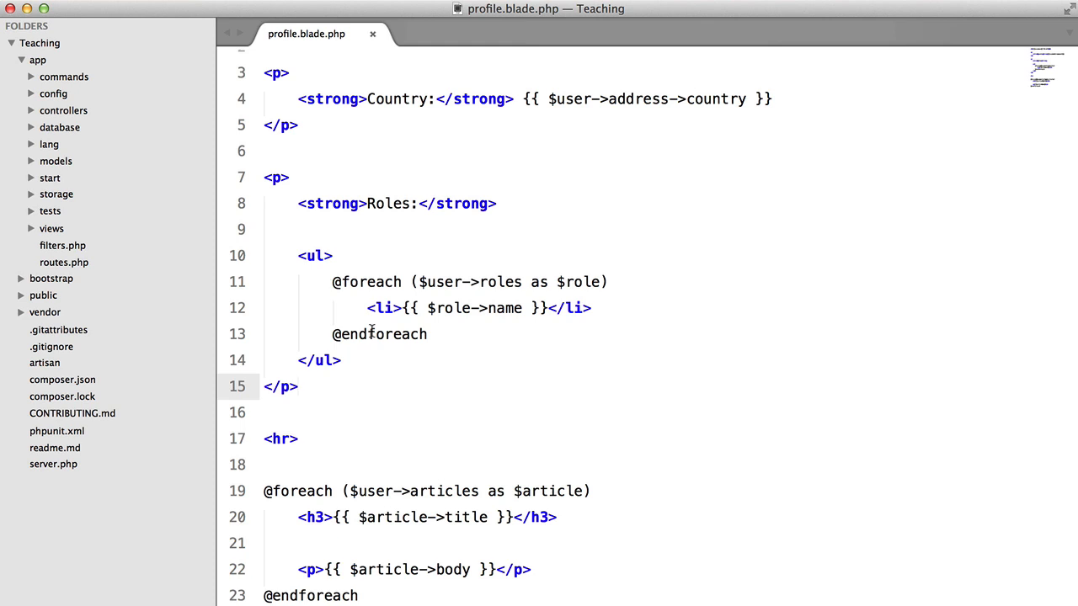
mouse_move(515, 177)
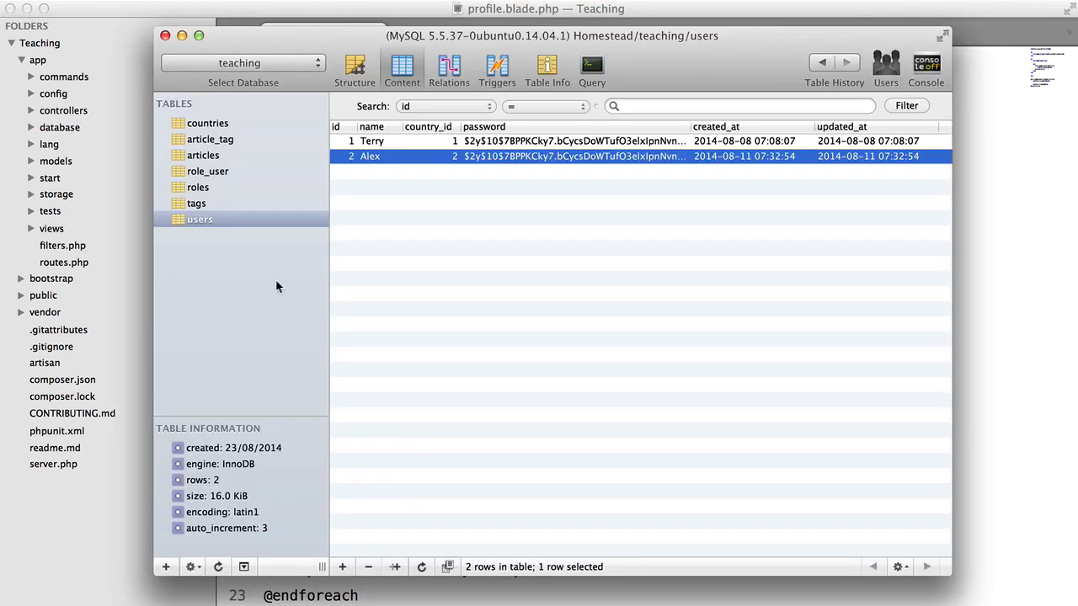
mouse_move(316, 135)
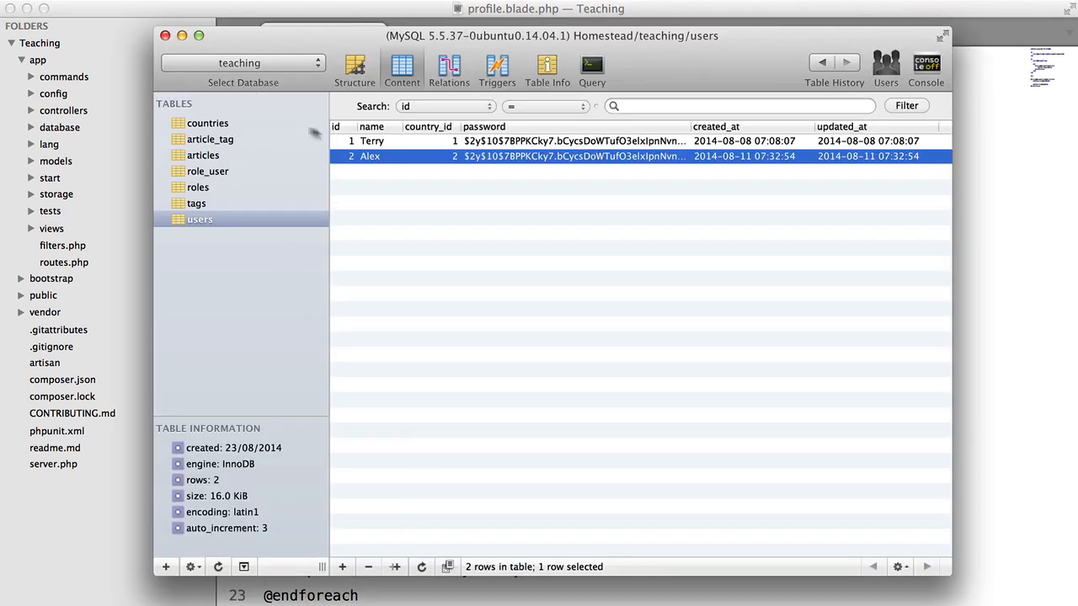
Step: Create a new Country model file in models declaring class Country extends Eloquent
click(208, 123)
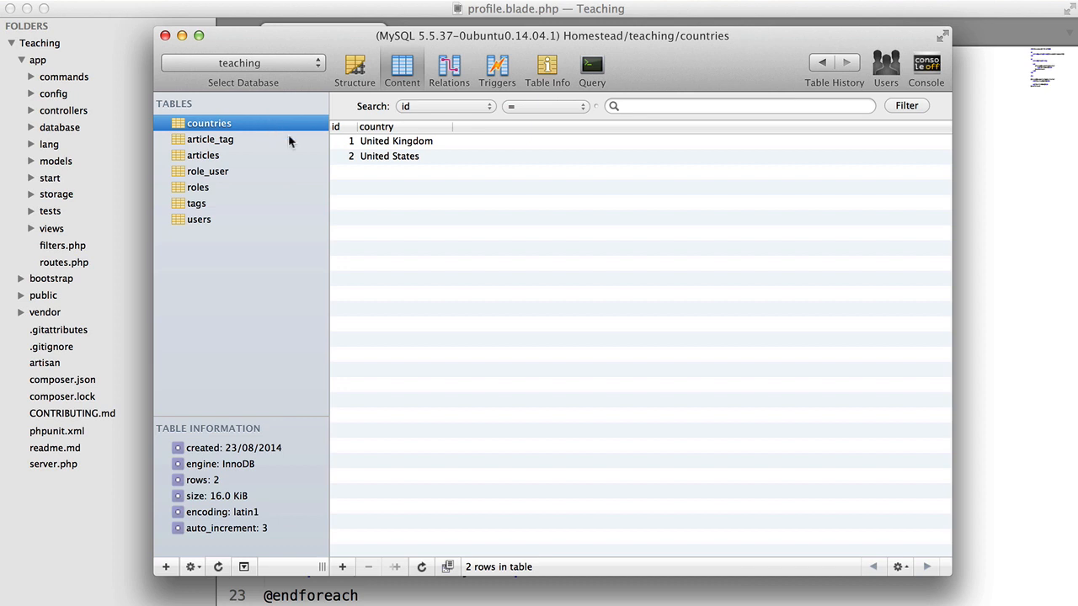
mouse_move(226, 124)
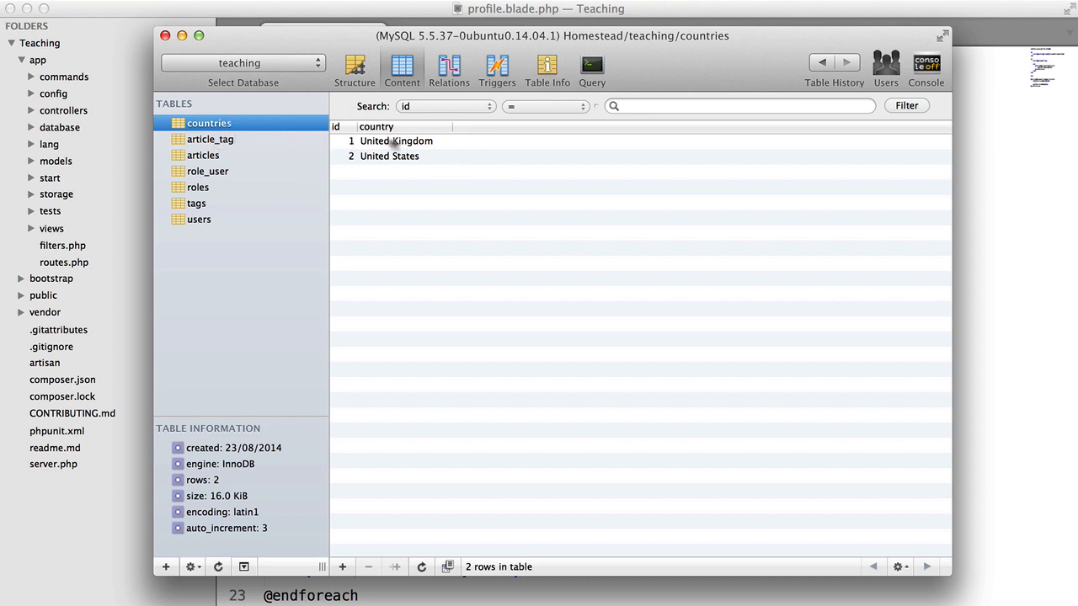
mouse_move(319, 214)
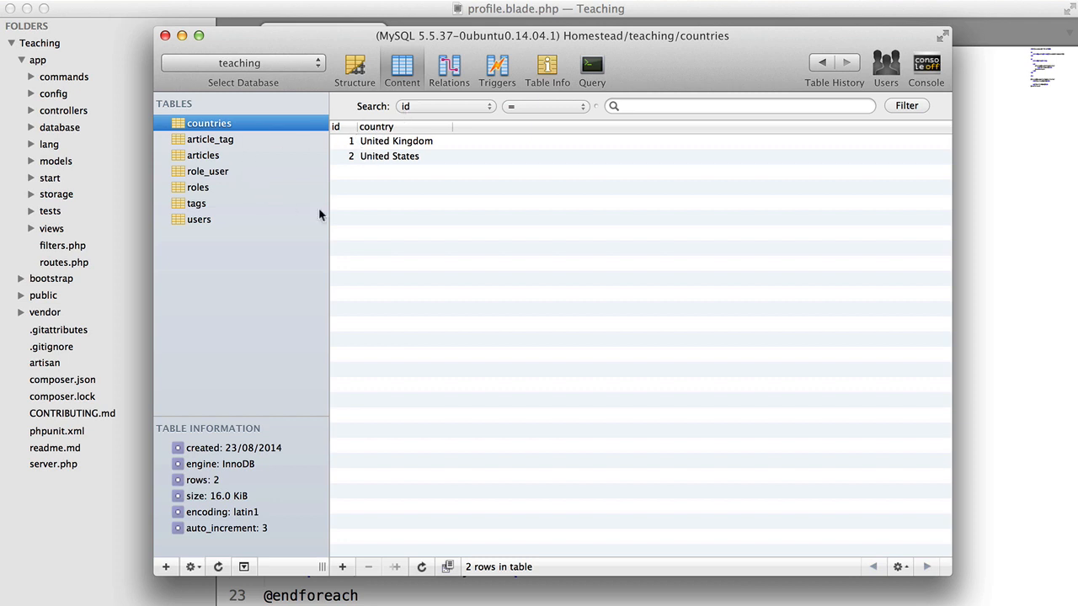
click(199, 219)
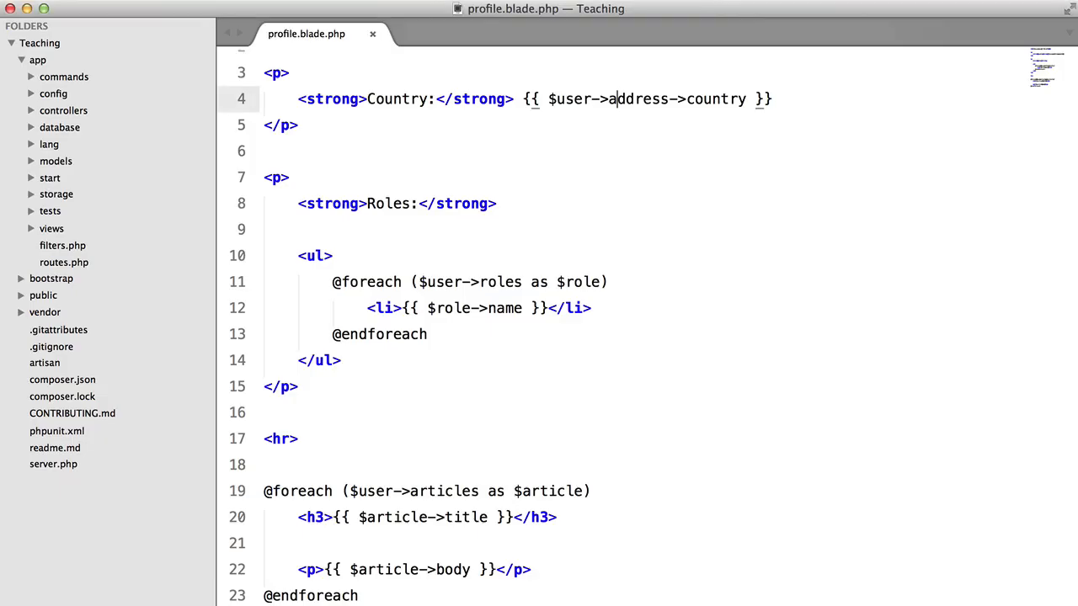
right_click(56, 161)
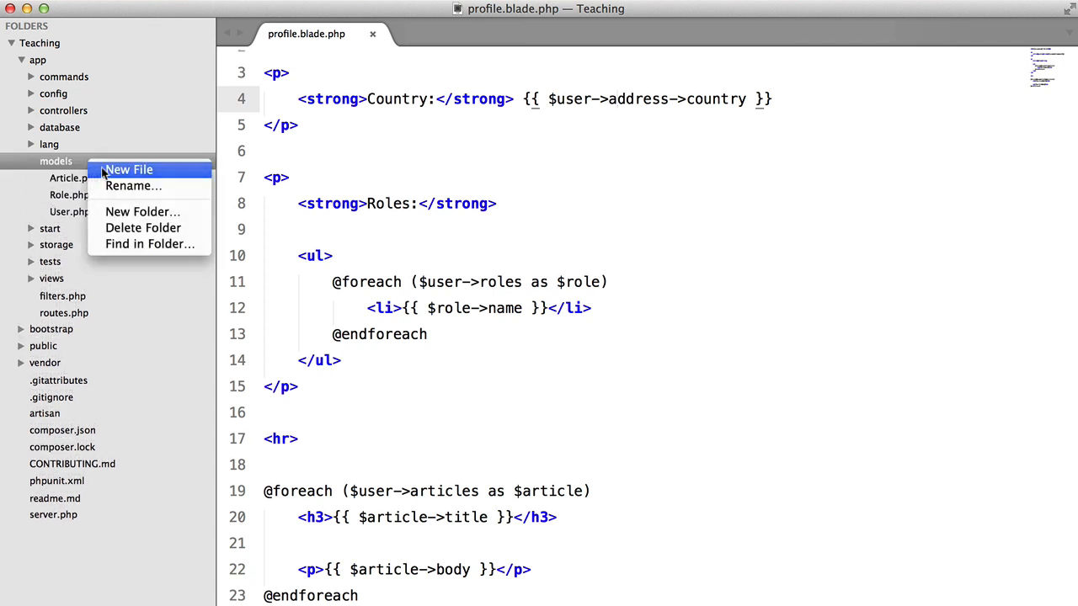
click(128, 169)
text(<?php)
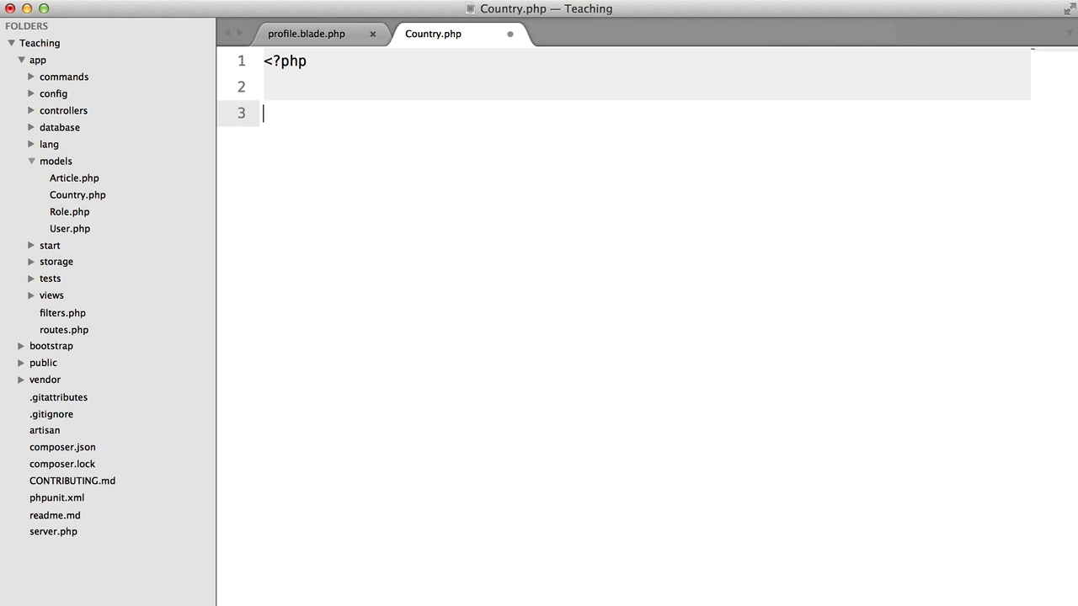
text(class Country extends Eloquent)
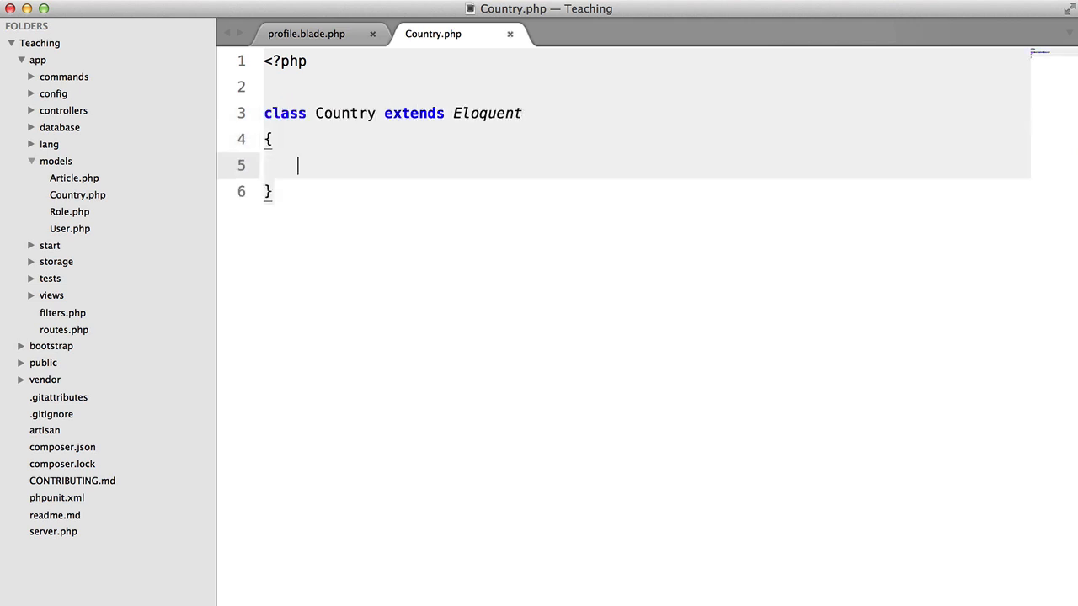
Step: In User.php, rename the relationship method to country() and return belongsTo('Country')
click(70, 228)
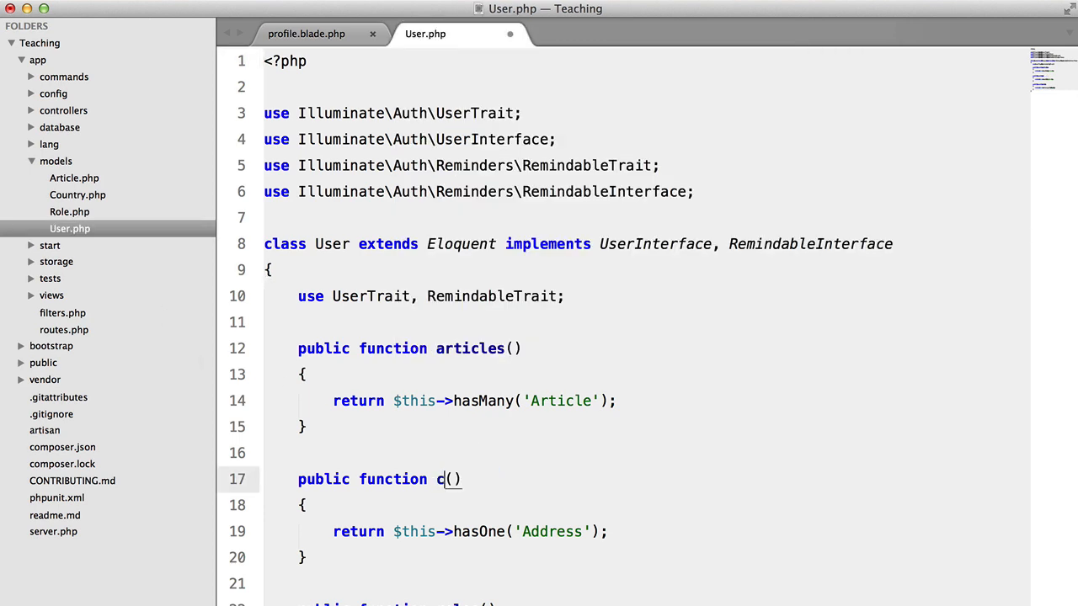
text(ountry)
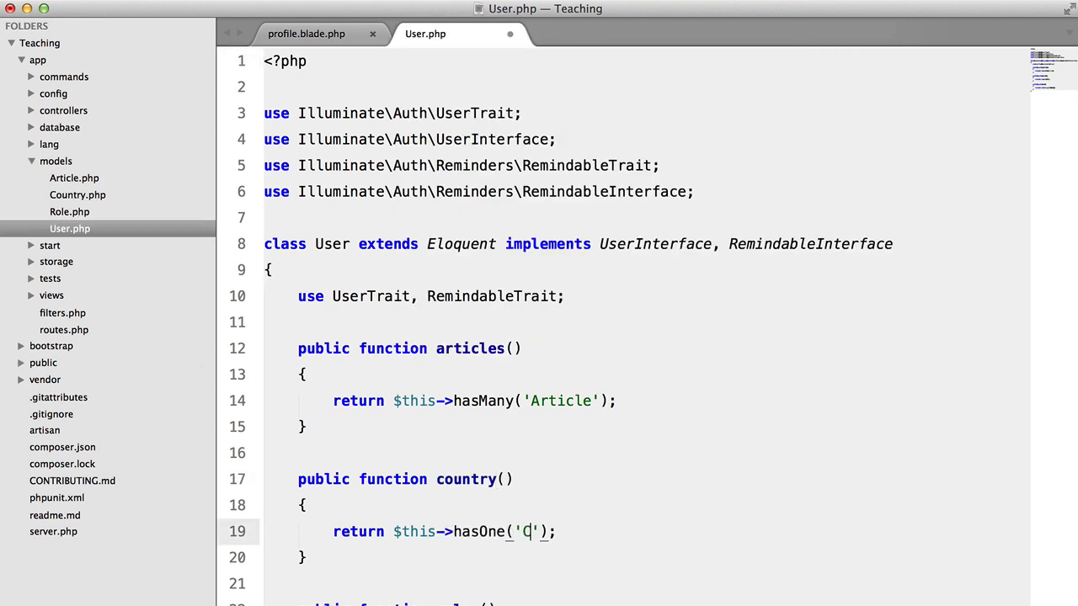
click(305, 34)
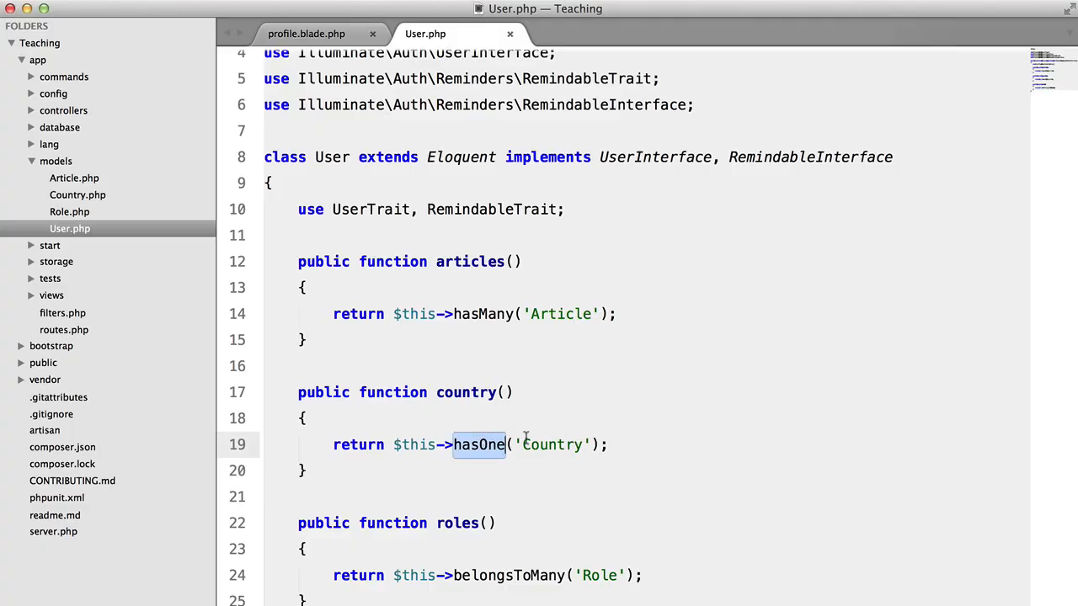
text(belongsTo)
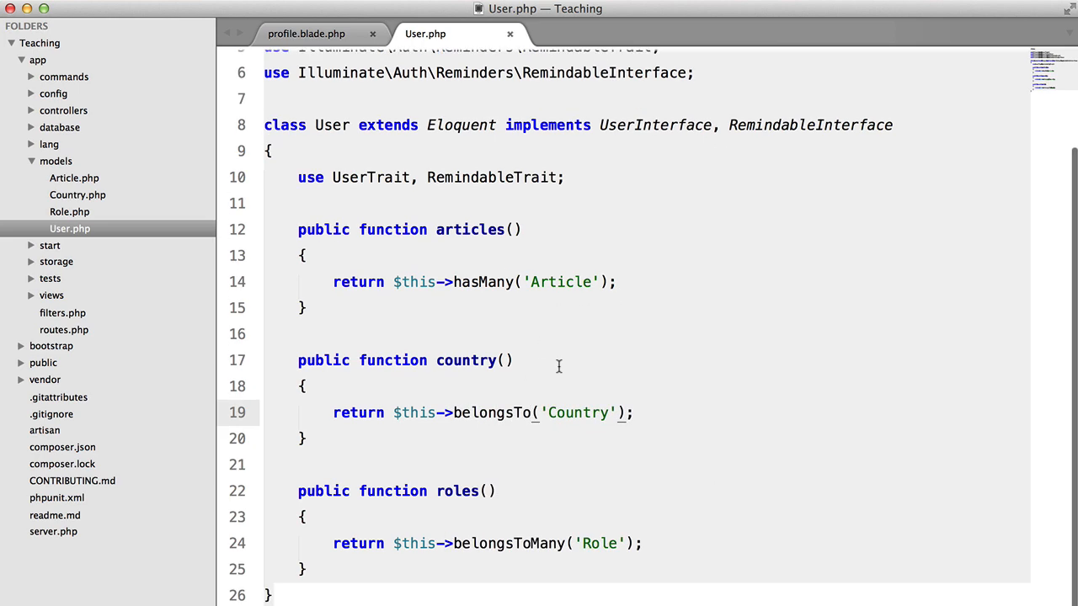
scroll(up, 3)
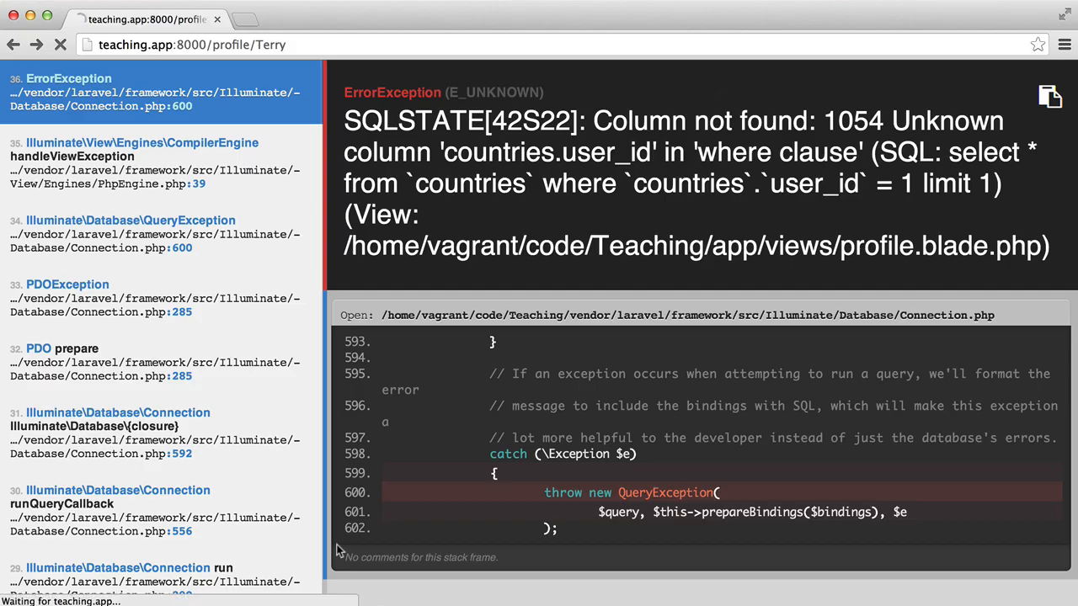
Step: Check the countries table, then navigate Chrome to teaching.app:8000/country/
click(60, 44)
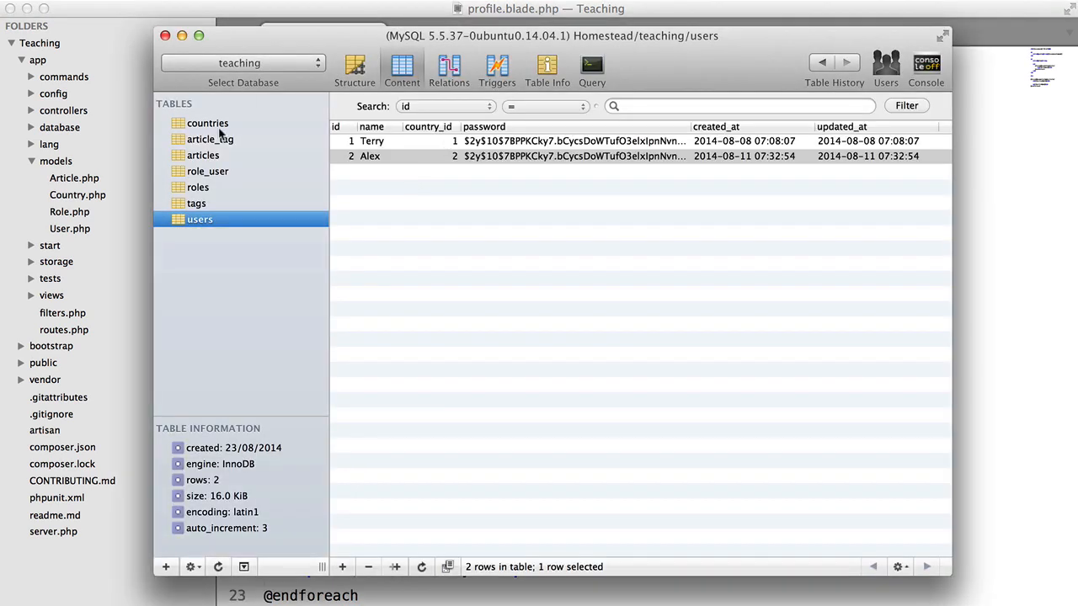
click(208, 123)
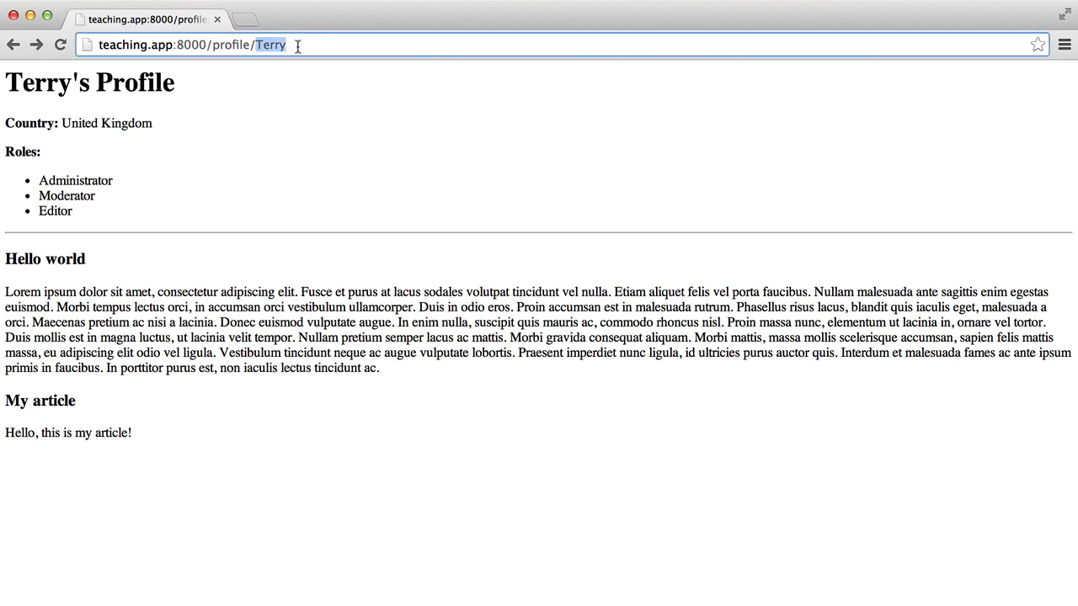
text(teaching.app:8000/country/1)
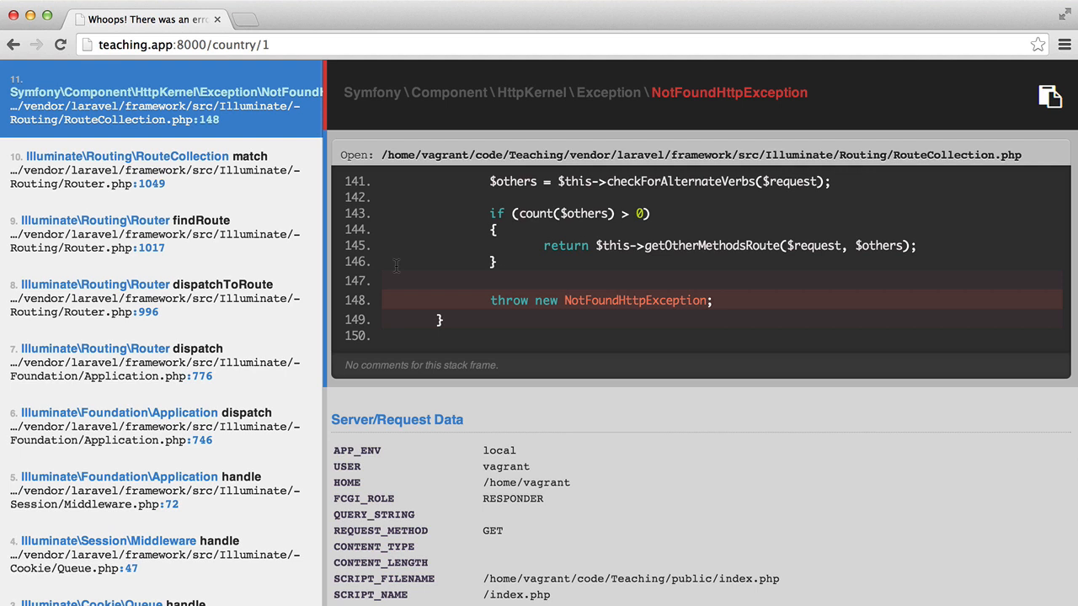
mouse_move(377, 68)
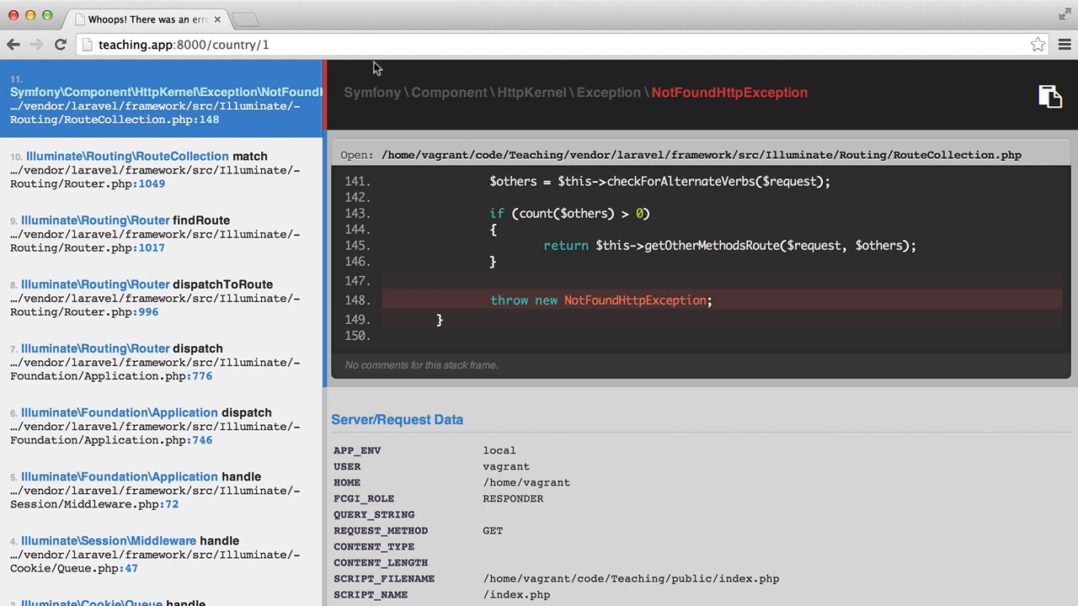
mouse_move(375, 67)
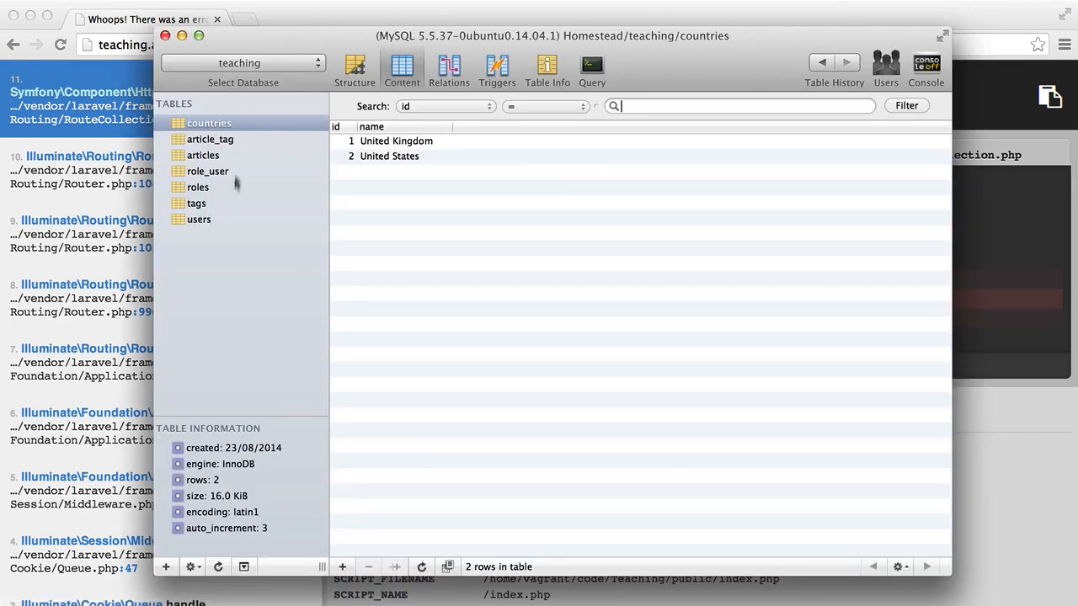
Step: Browse the articles, users and countries tables, ending on the articles structure with country_id
click(203, 155)
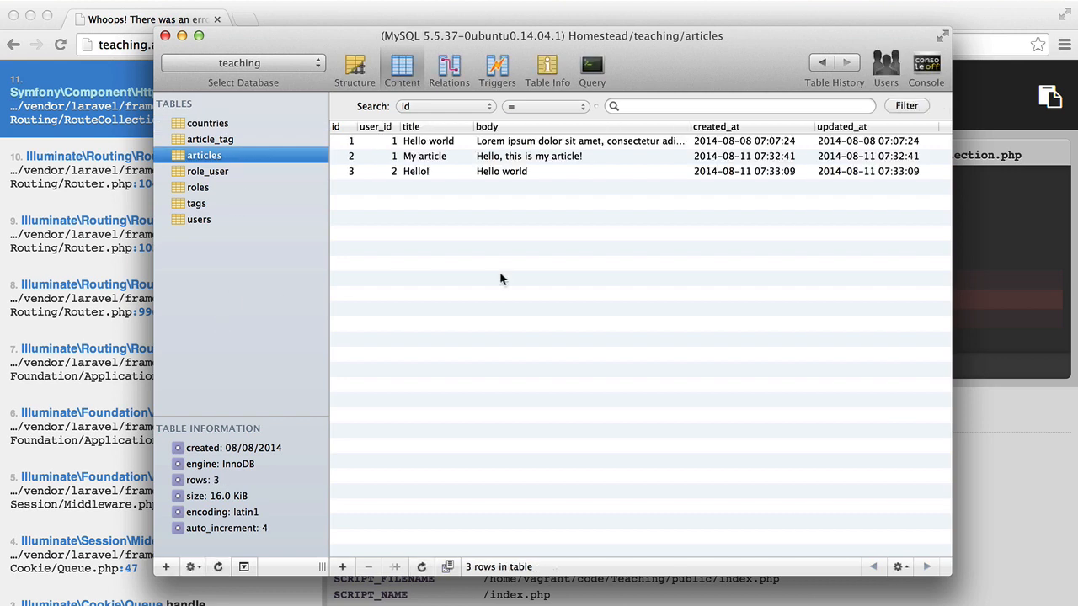
mouse_move(390, 150)
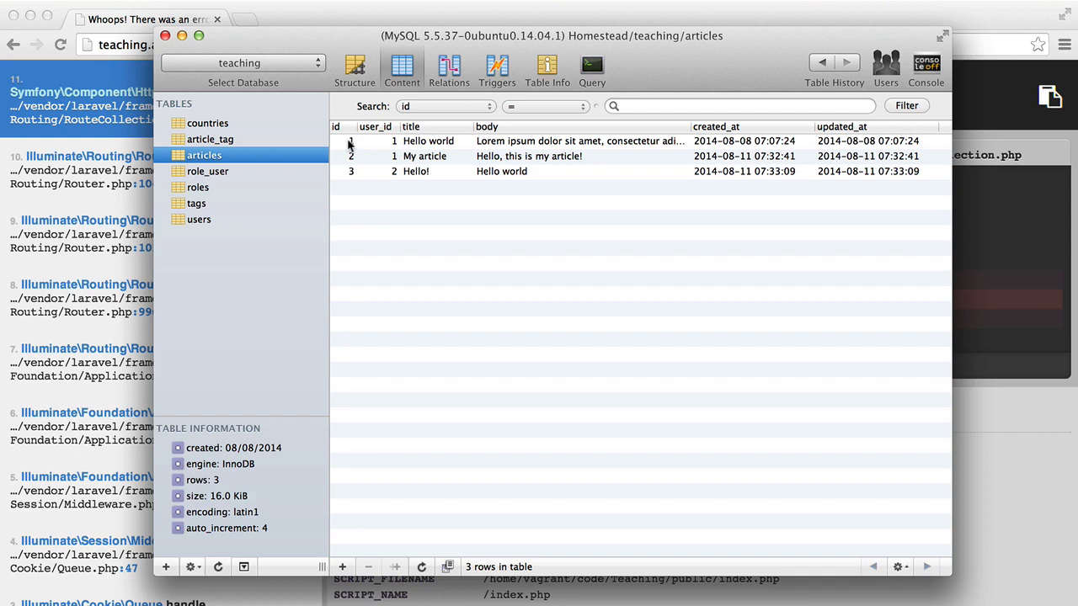
mouse_move(358, 55)
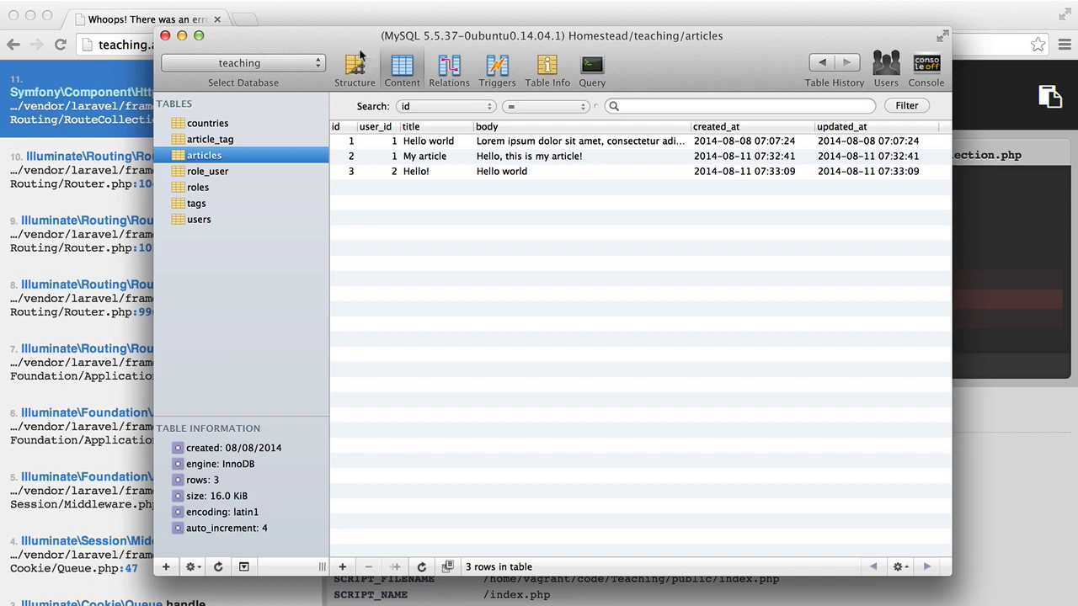
click(354, 71)
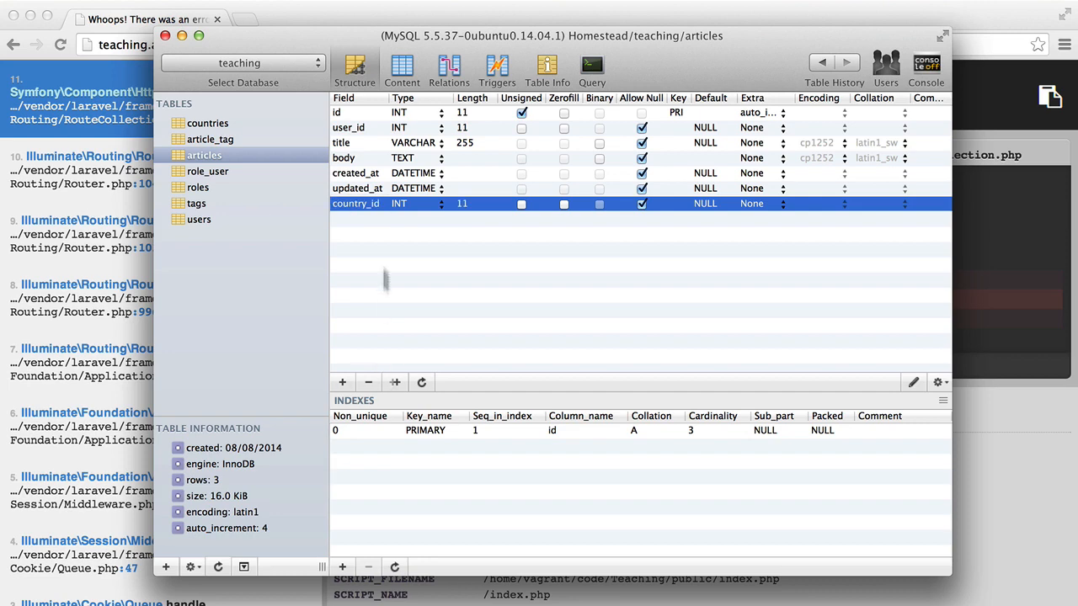
click(401, 69)
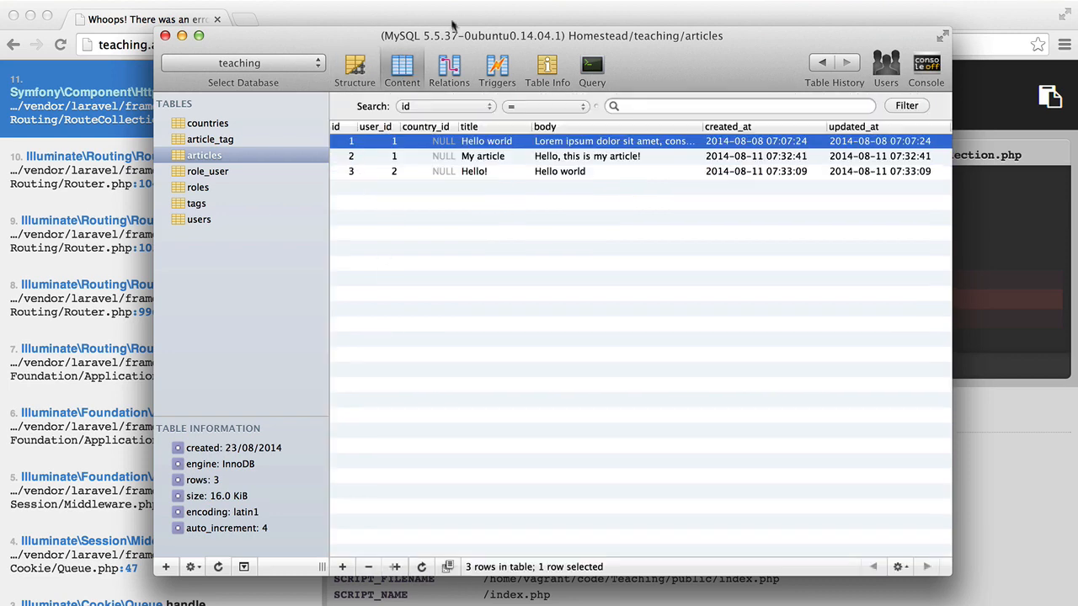
mouse_move(386, 146)
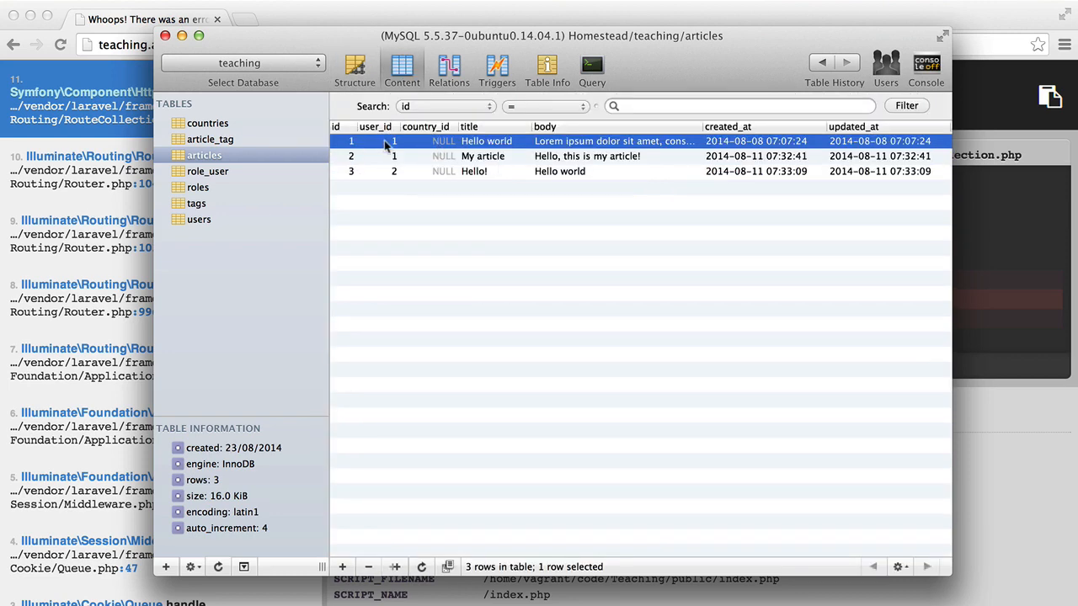
mouse_move(223, 147)
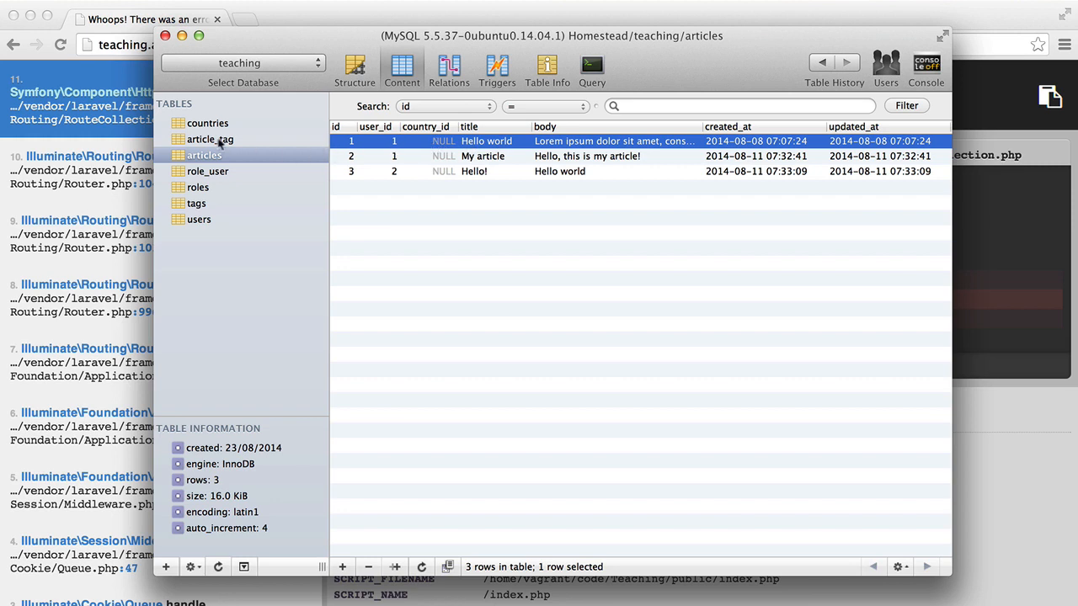
click(199, 219)
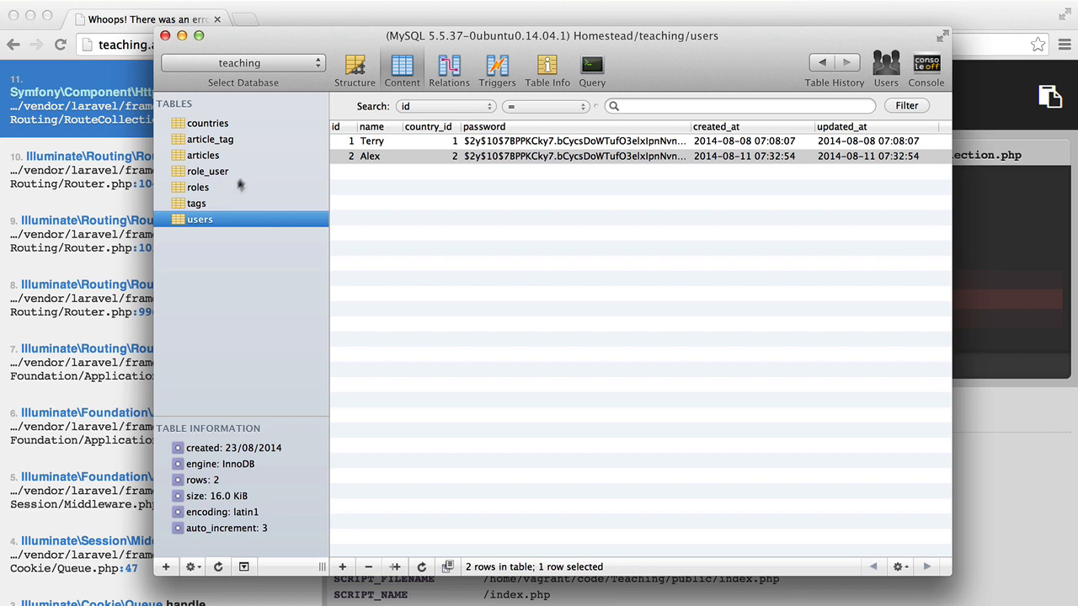
click(208, 123)
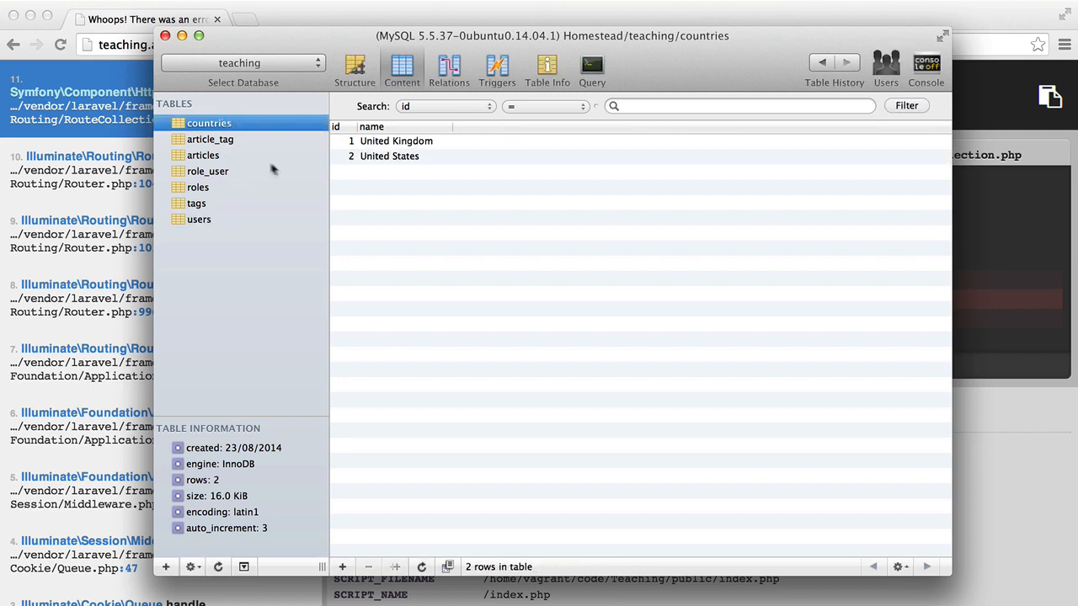
click(203, 155)
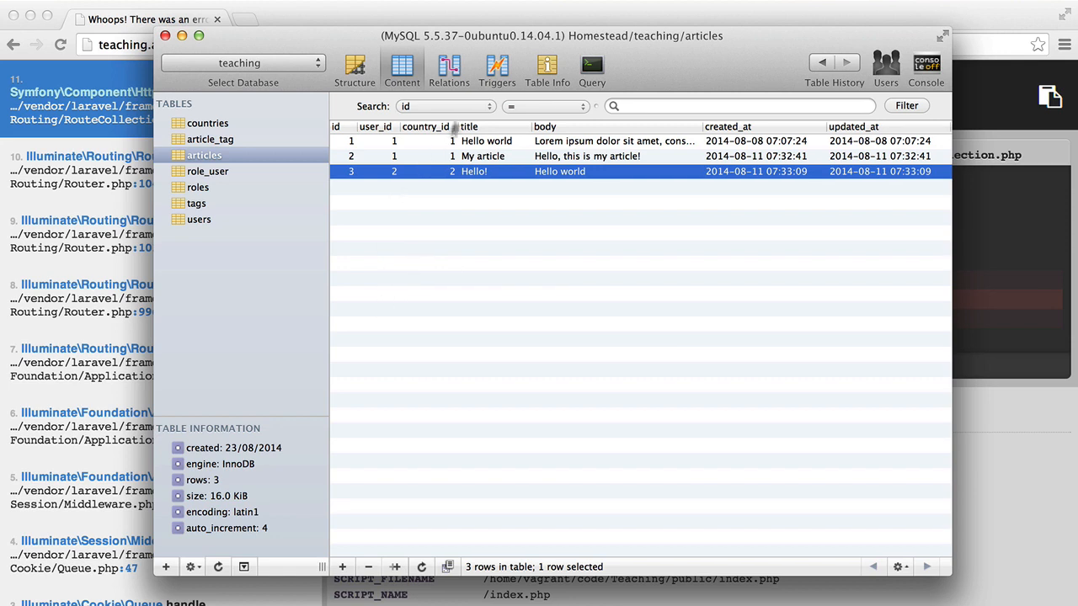
mouse_move(460, 99)
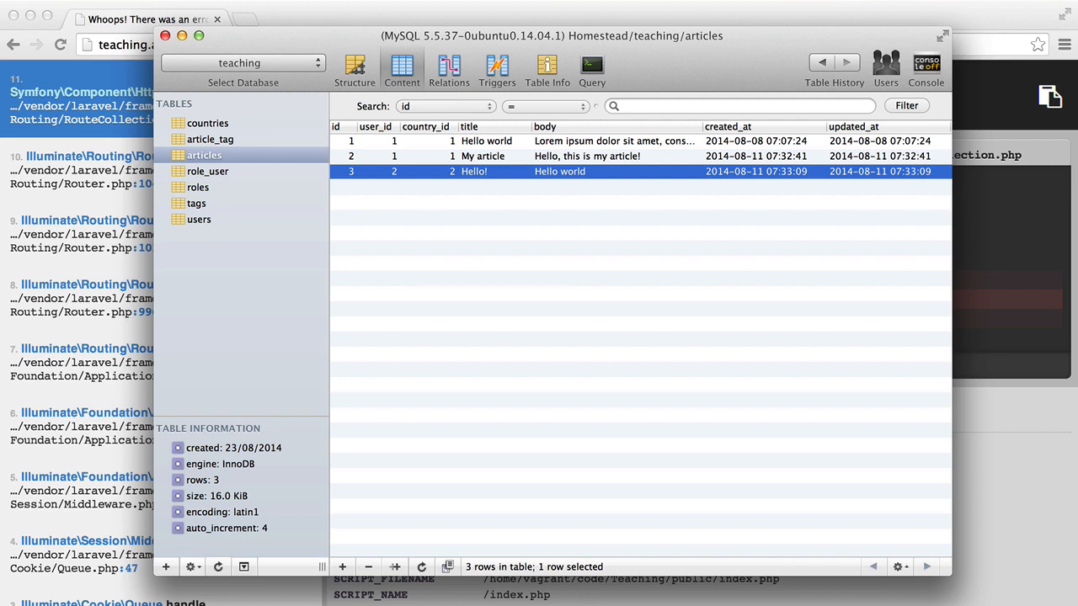
mouse_move(541, 23)
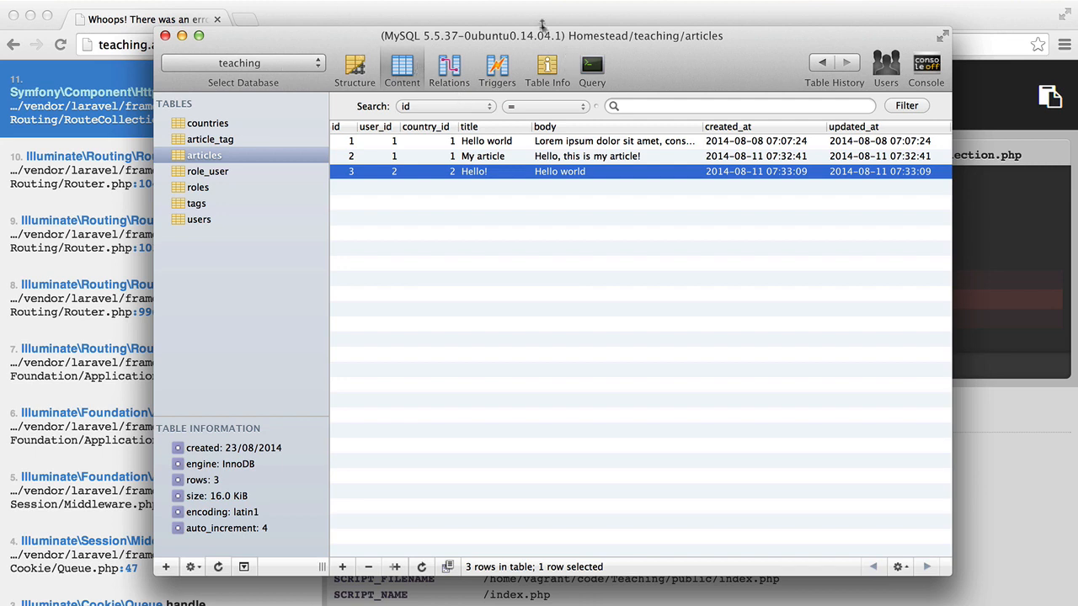
mouse_move(408, 136)
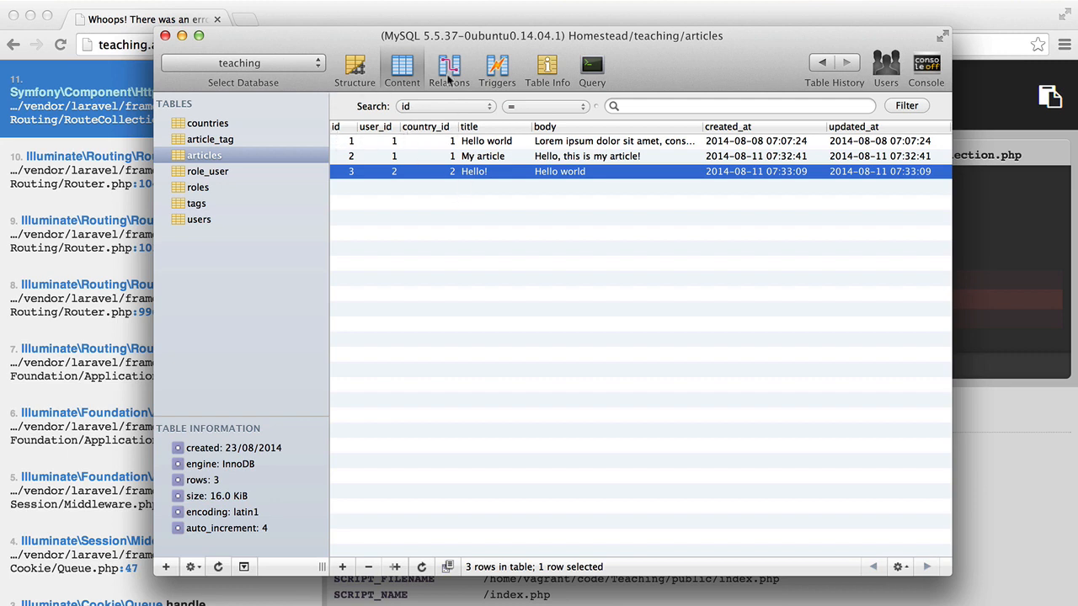
mouse_move(478, 227)
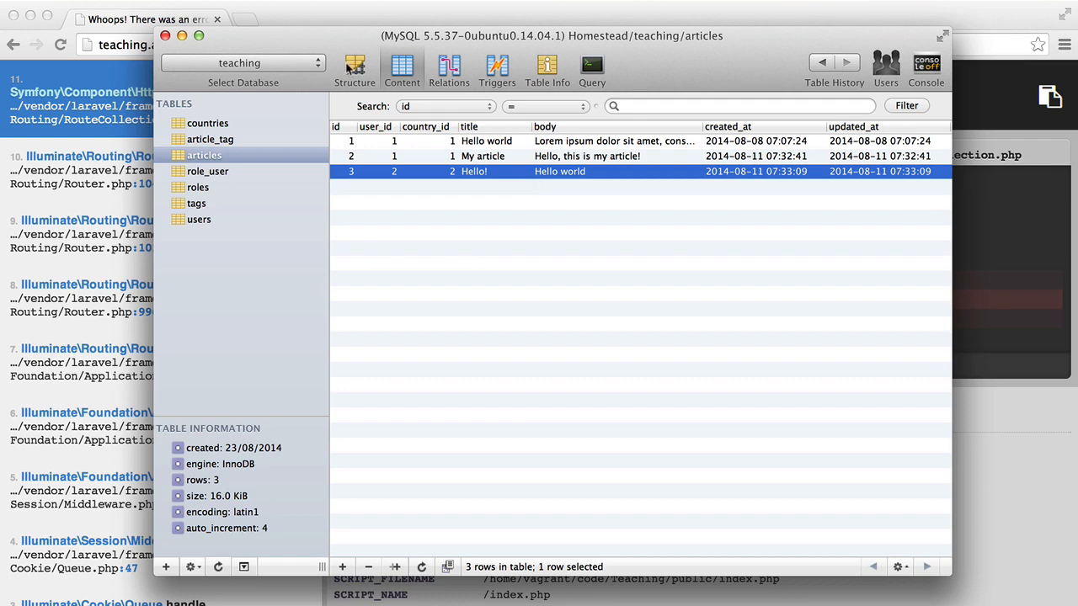
click(355, 70)
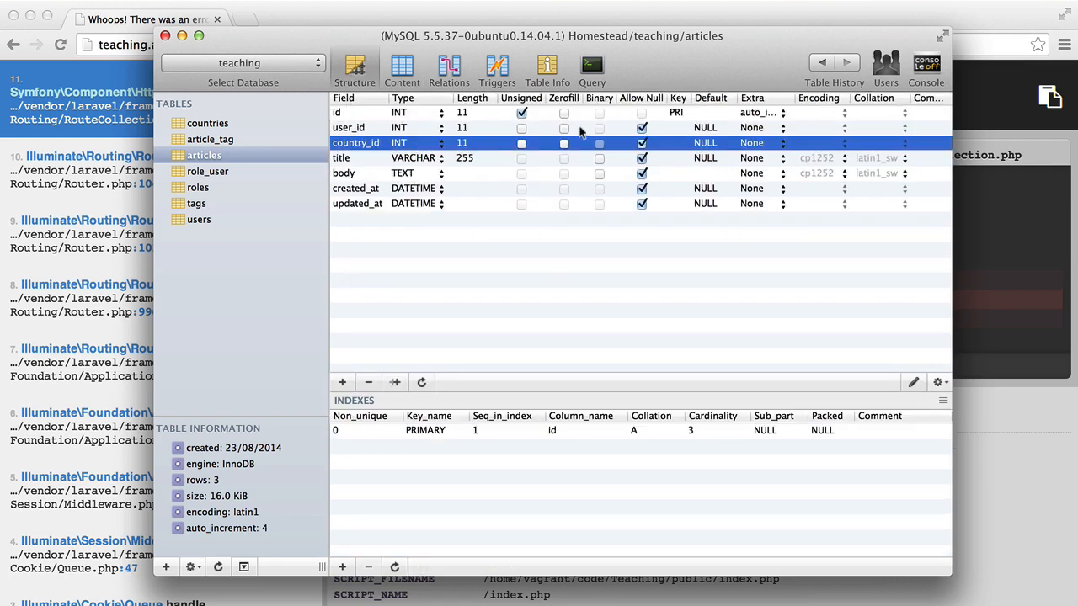
Step: Show the articles rows, now without the country_id column
click(402, 70)
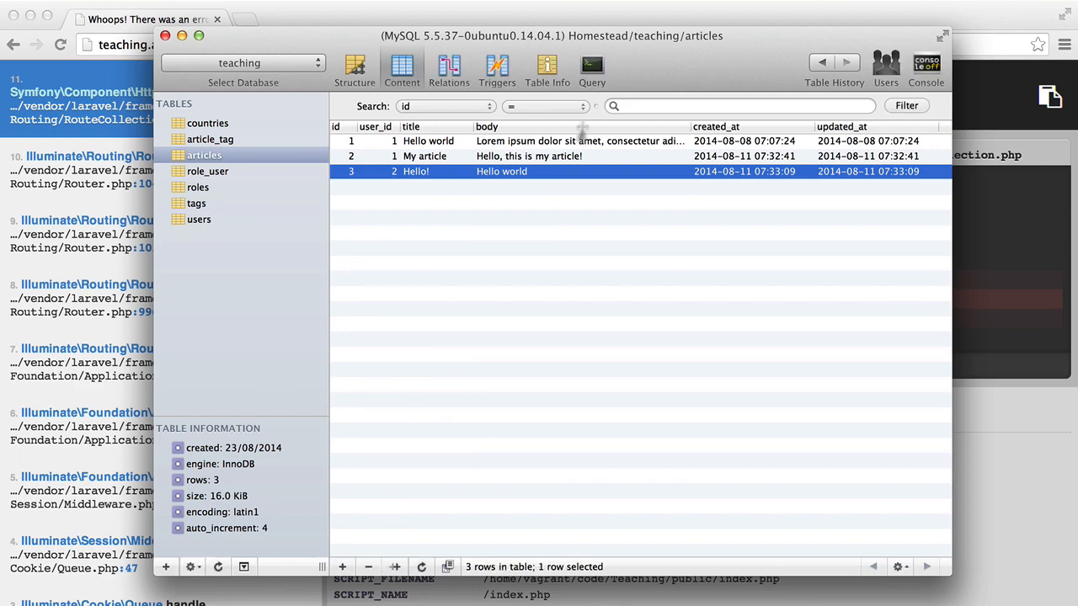
mouse_move(636, 199)
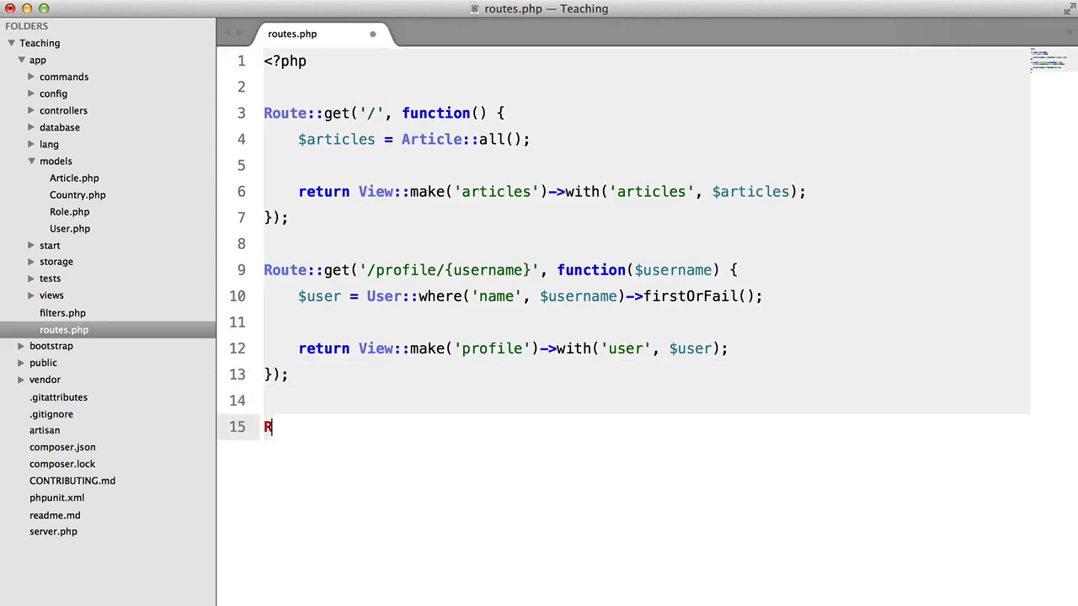
Step: Start a Route::get('/posts/{countryId}', function($countryId)) route in routes.php
text(oute:)
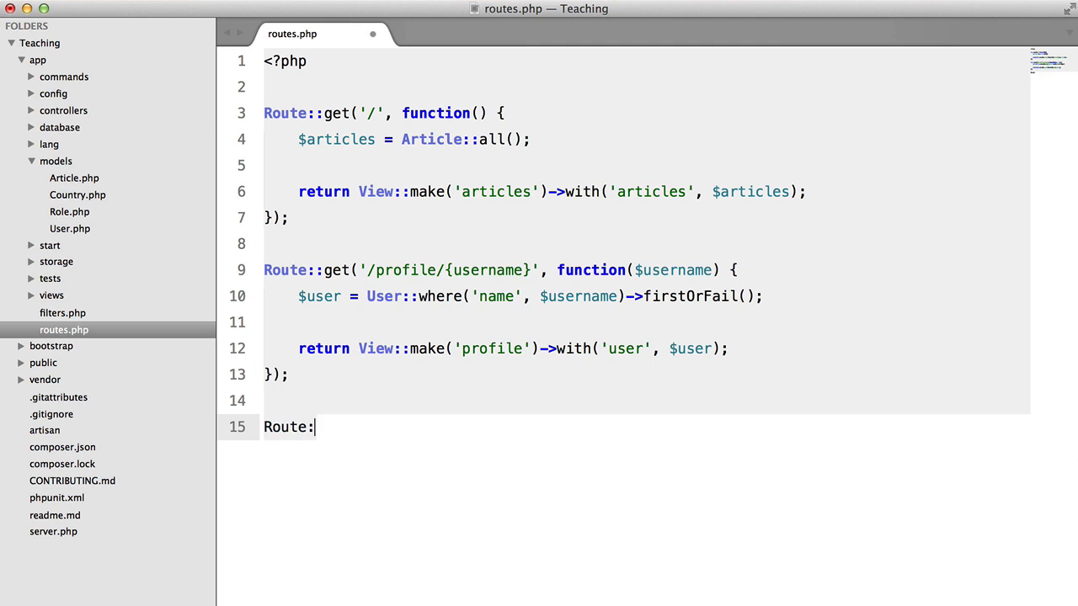
text(:get();)
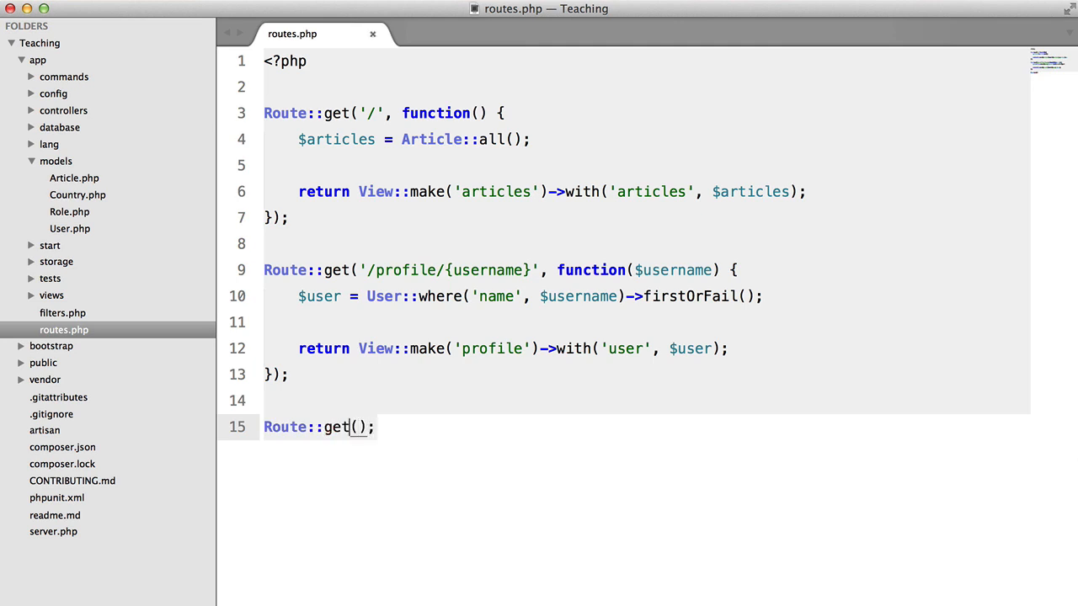
text('/')
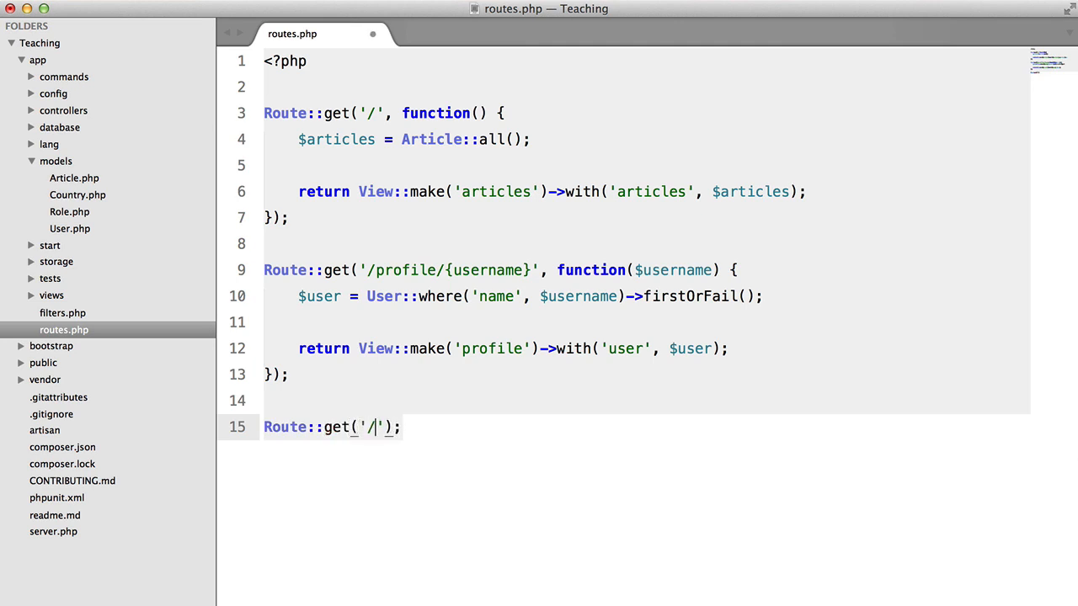
text(posts/)
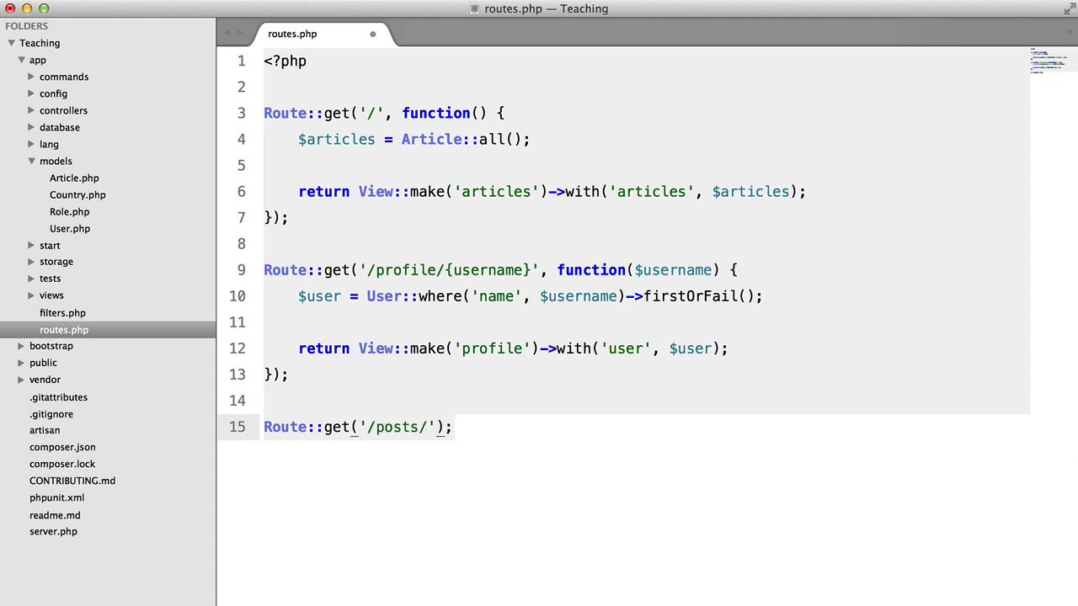
text({countryId})
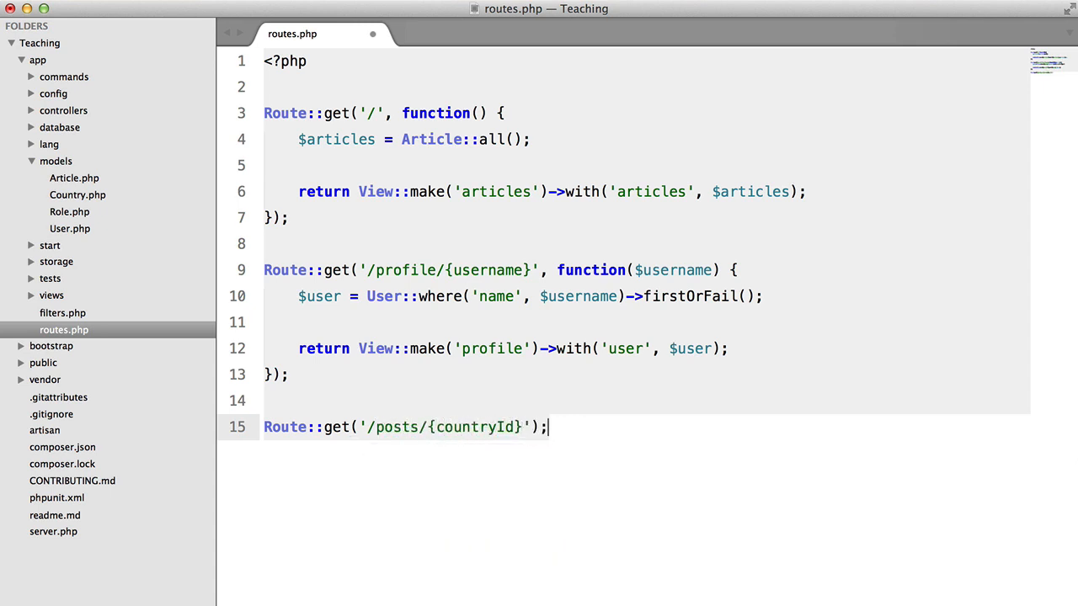
text(, function())
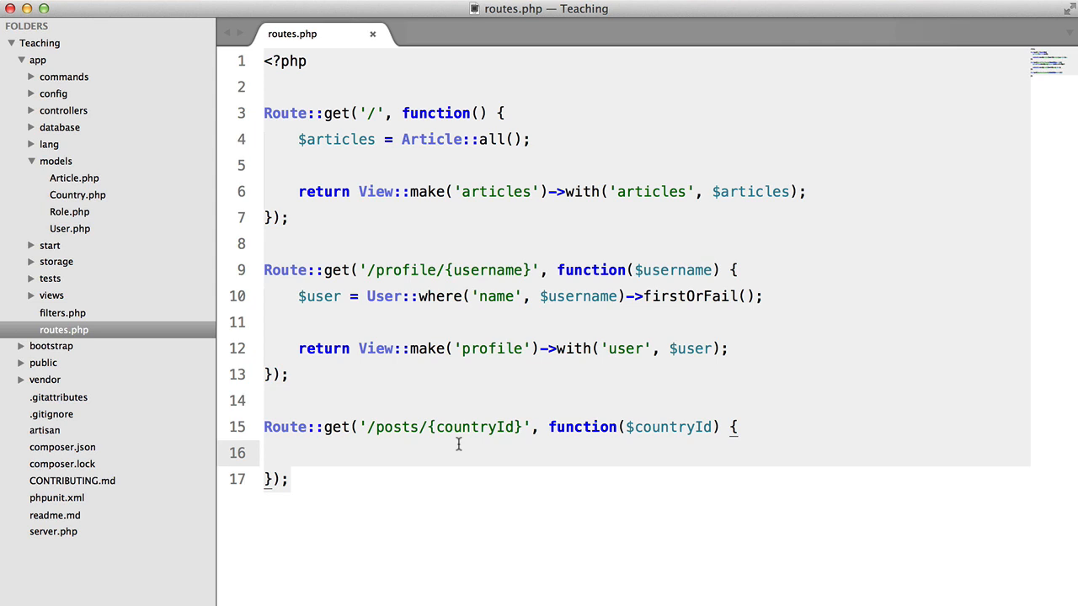
Step: Make the route find the Country by id and return View::make('country_posts') with it
text($cou)
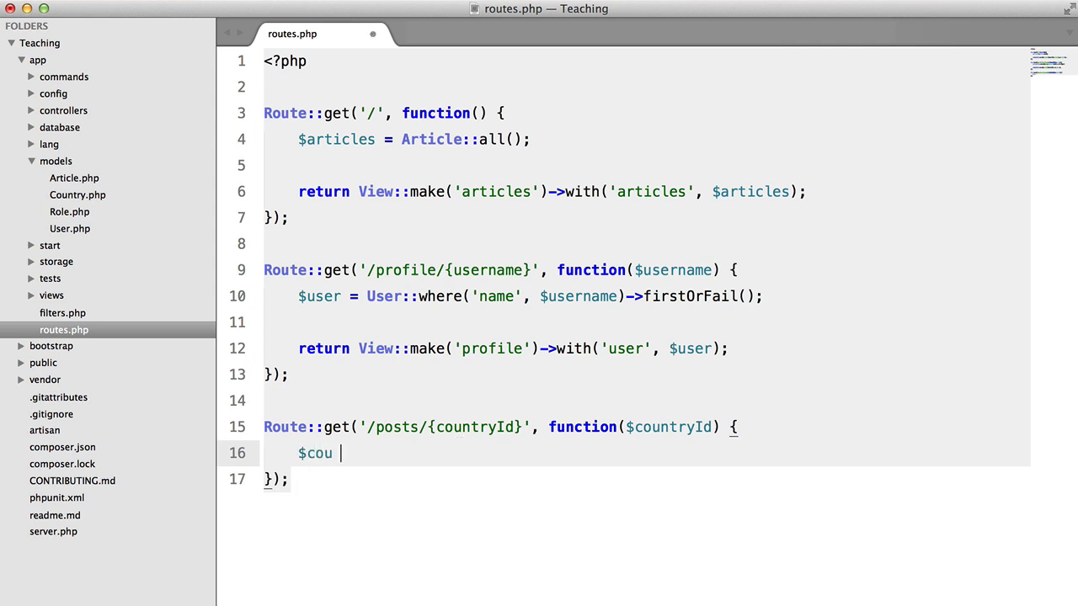
text(ntry = Country)
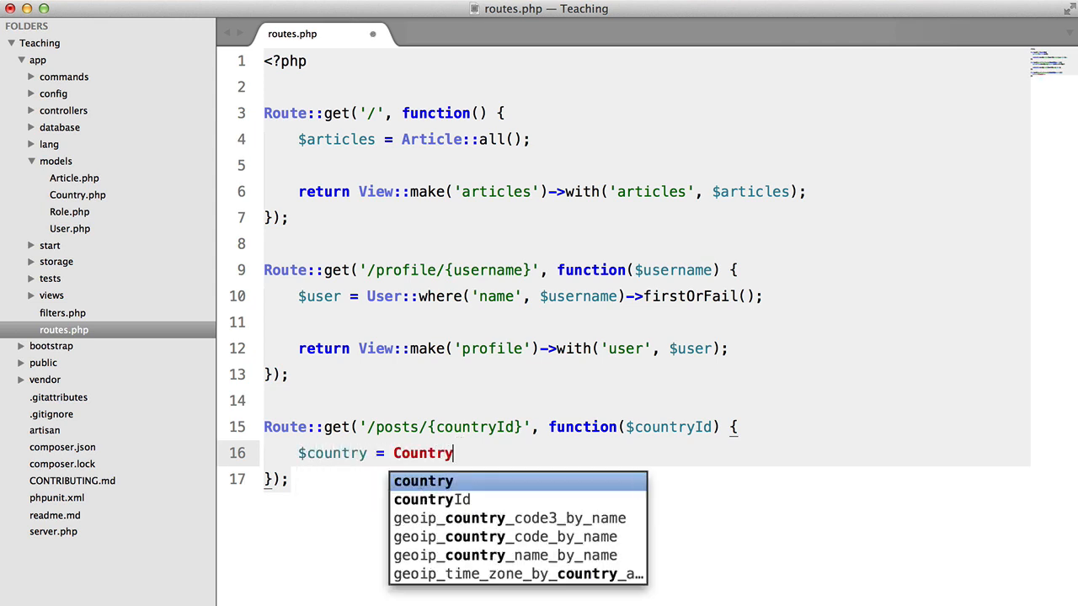
text(::findOrFail($countryId);)
text(return )
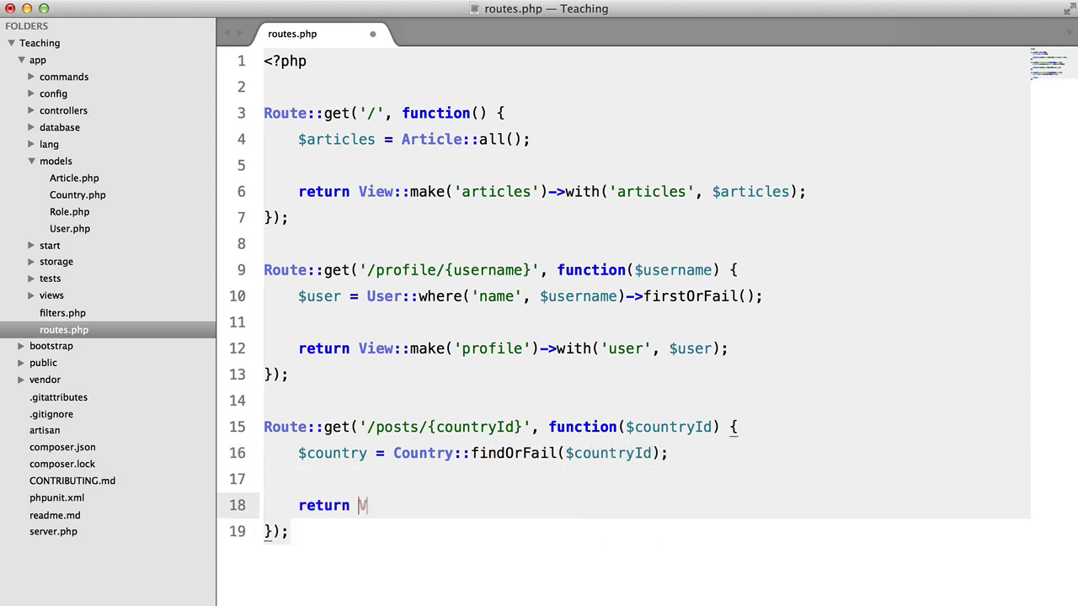
text(View::make('coun')
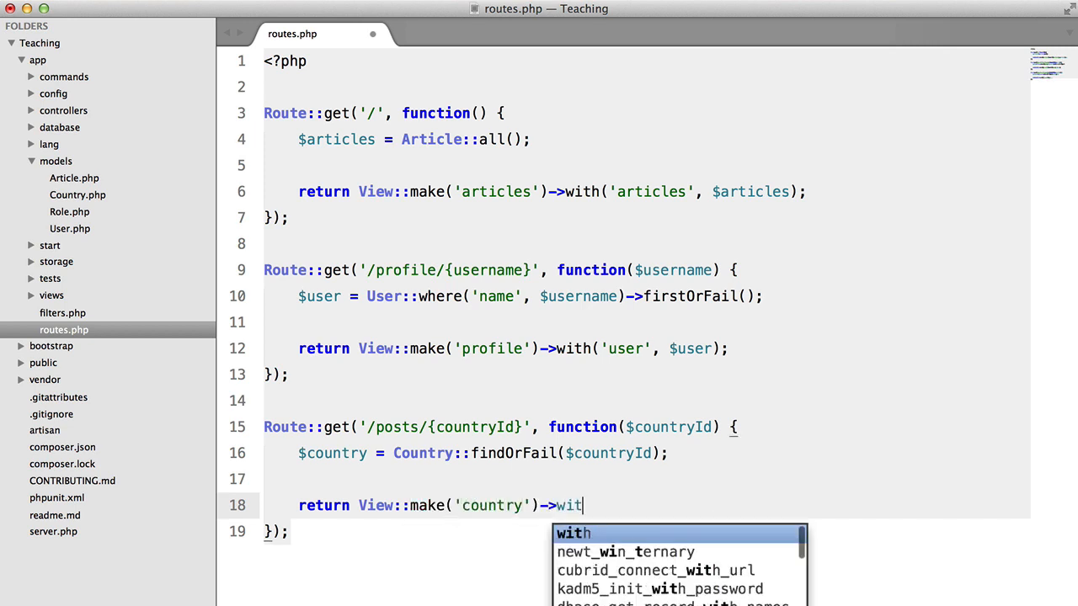
text(h('country', $country)
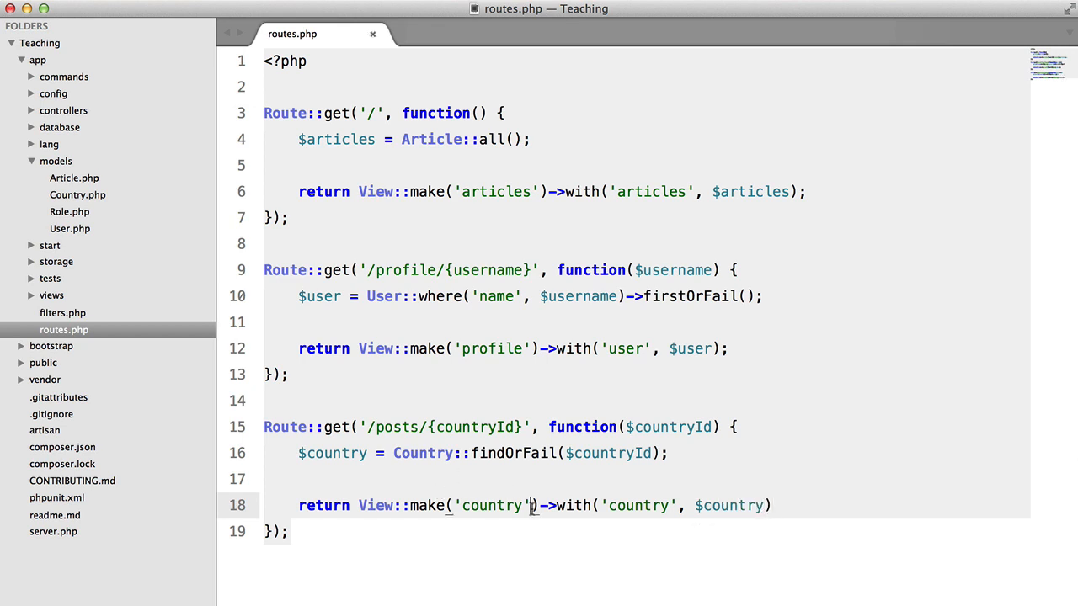
text(_po)
text(art)
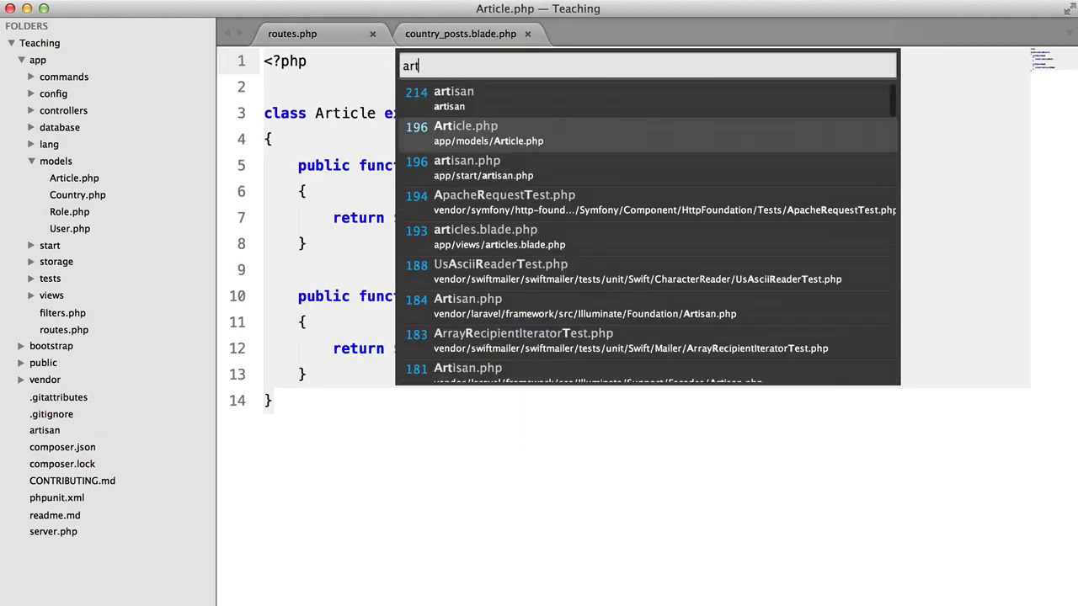
Step: Add <h1>{{ $country->name }}</h1> atop country_posts.blade.php and select the article loop
click(484, 236)
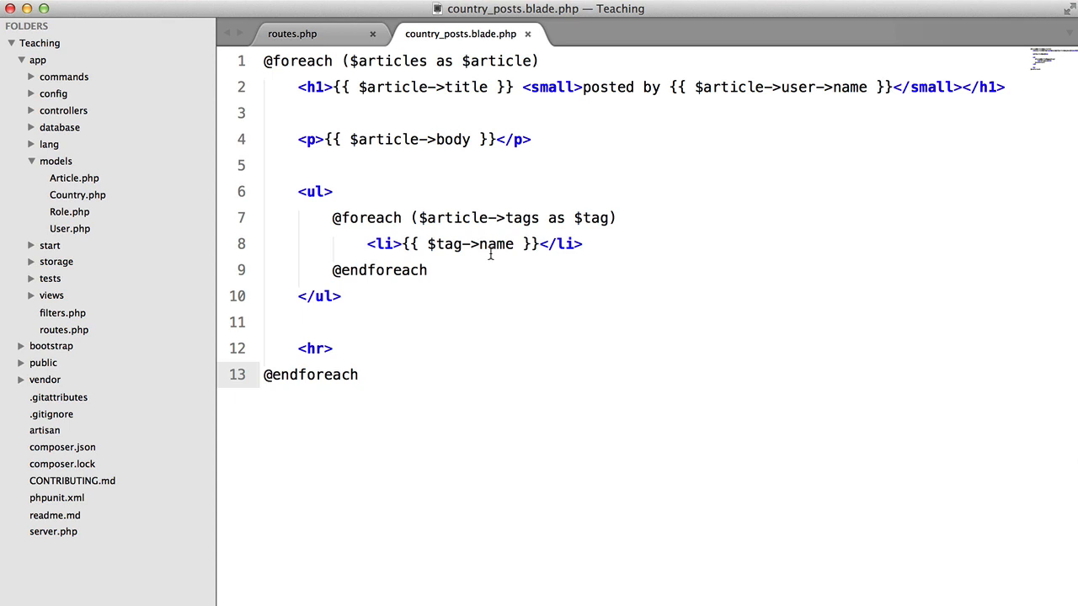
mouse_move(373, 298)
text(<h1></h1>)
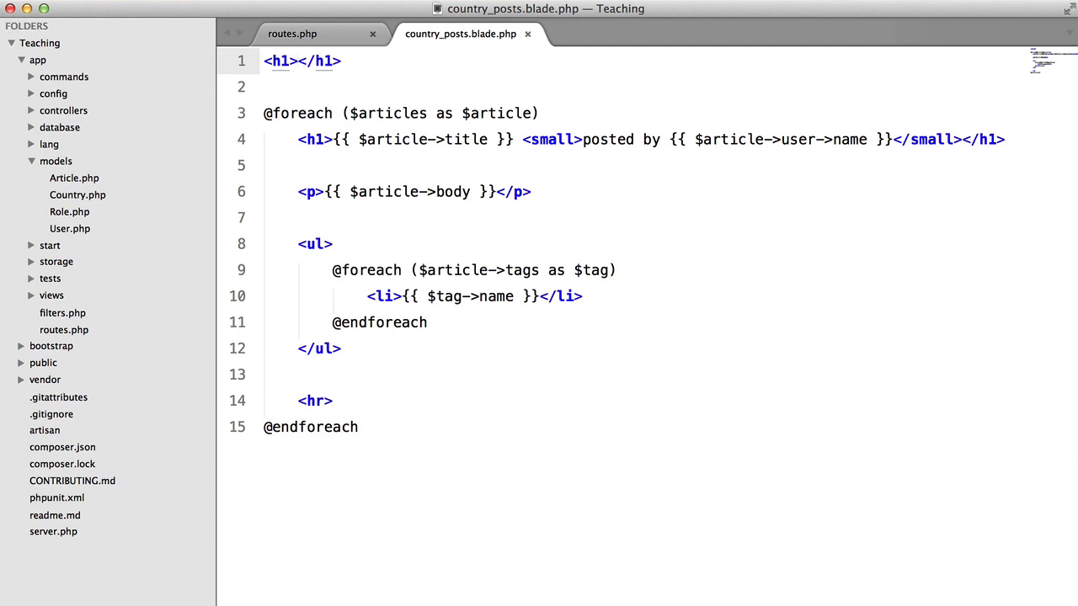
text({{ $countr)
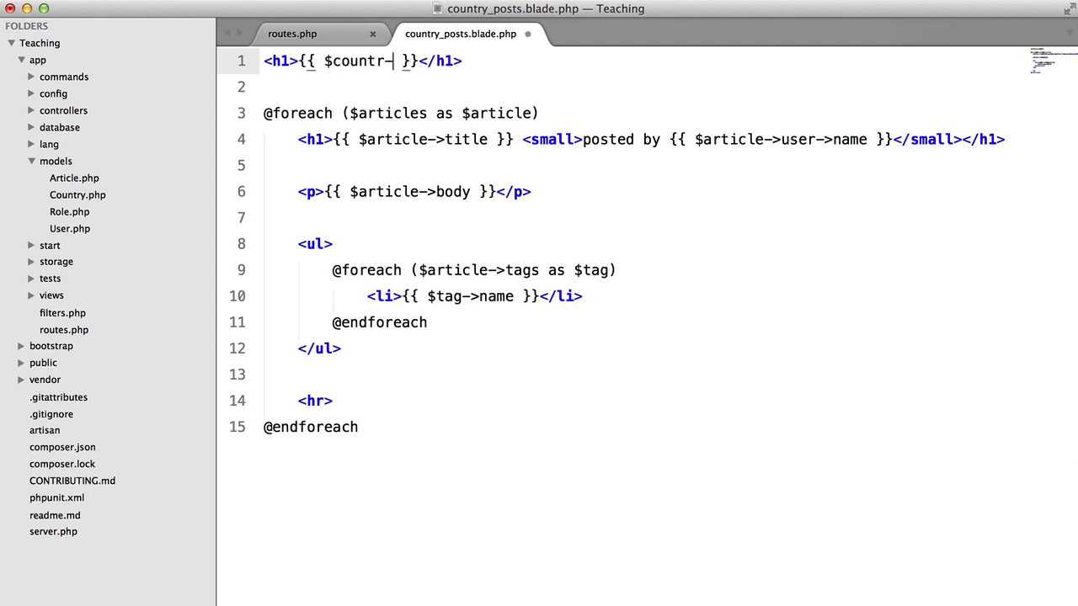
text(->name)
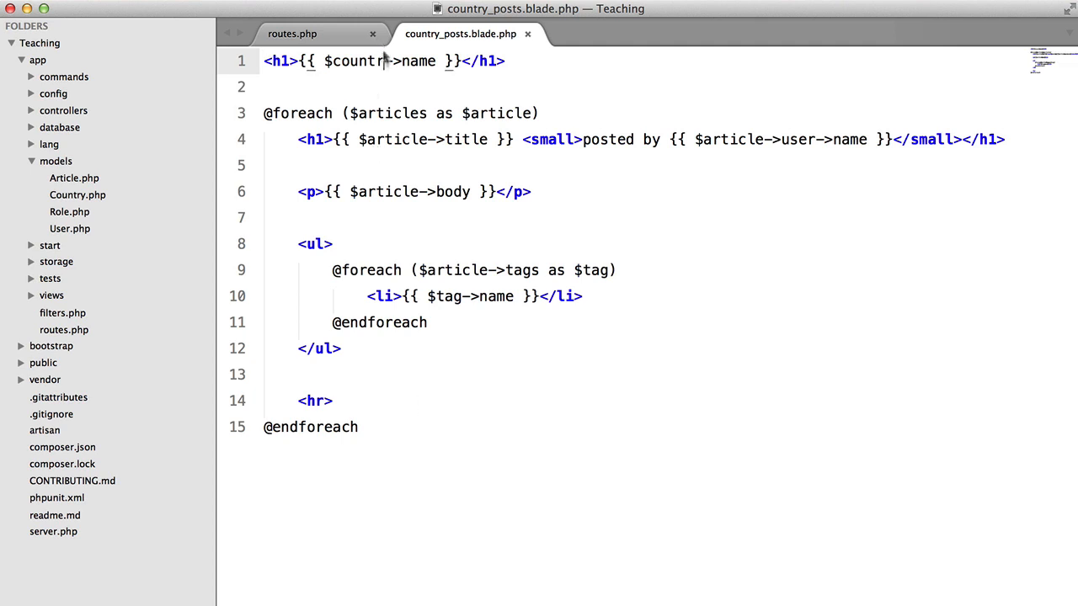
drag(264, 113, 357, 427)
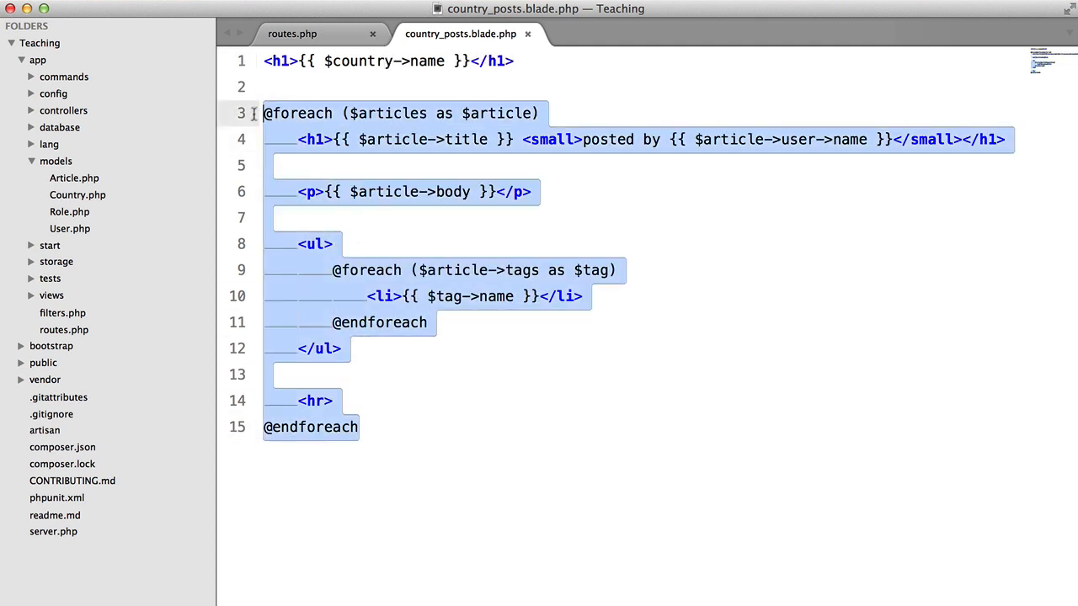
click(292, 33)
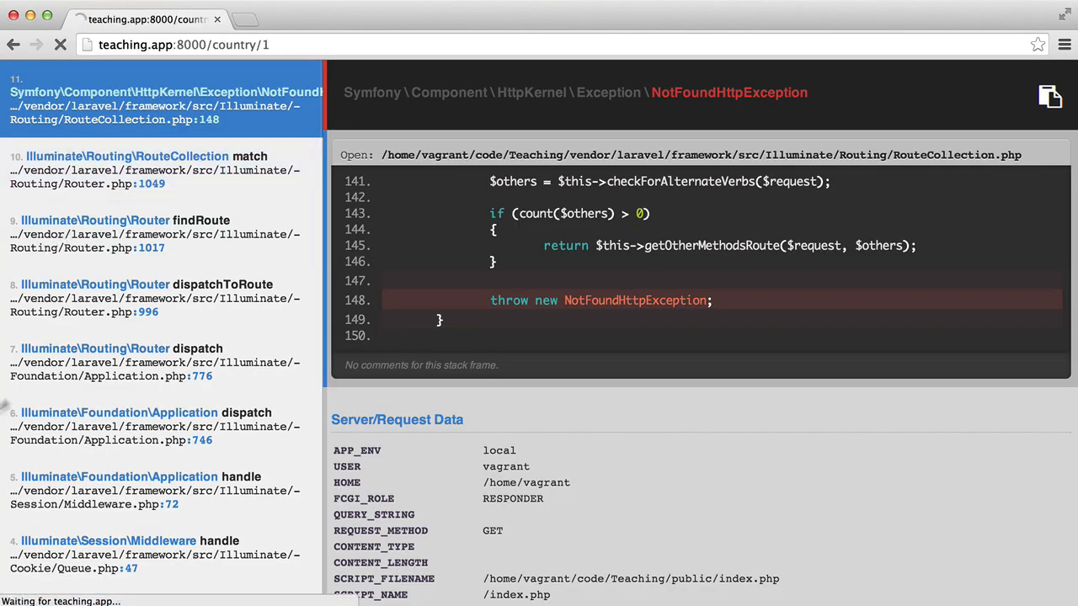
Step: Replace Chrome's country/1 address with a teaching.app:8000/posts/ URL
click(60, 44)
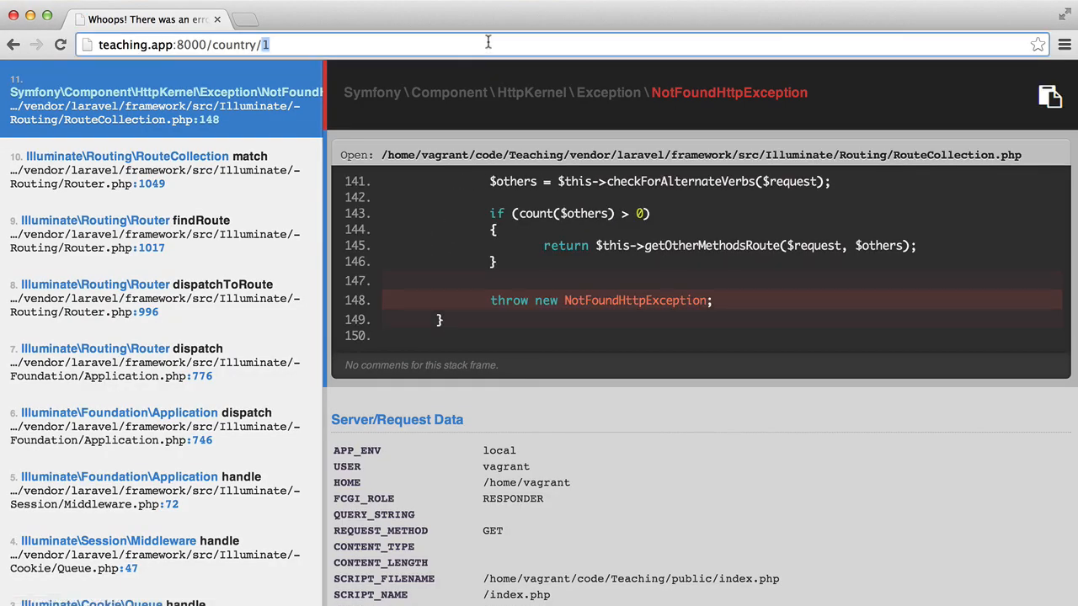
text(teaching.app:8000/posts/c)
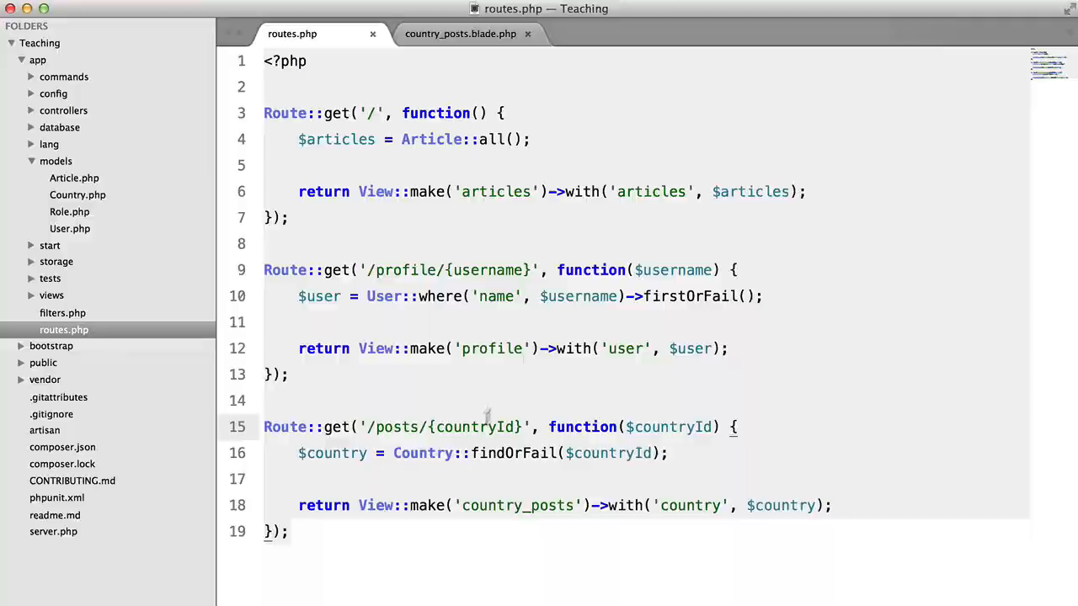
Step: Change the view heading to 'Posts made in {{ $country->name }}'
text(coun)
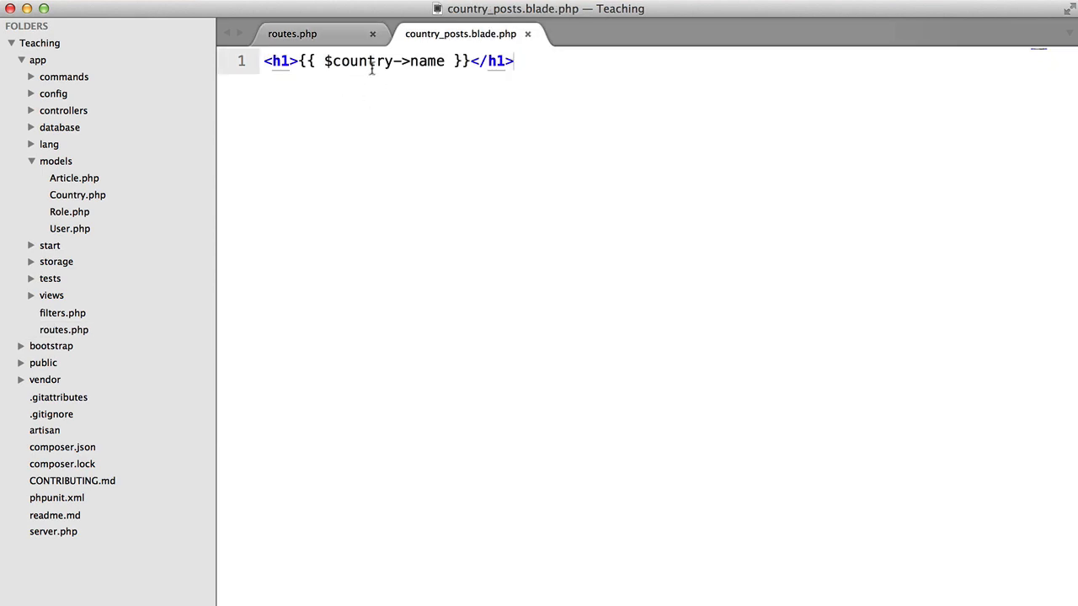
text(Posts made in)
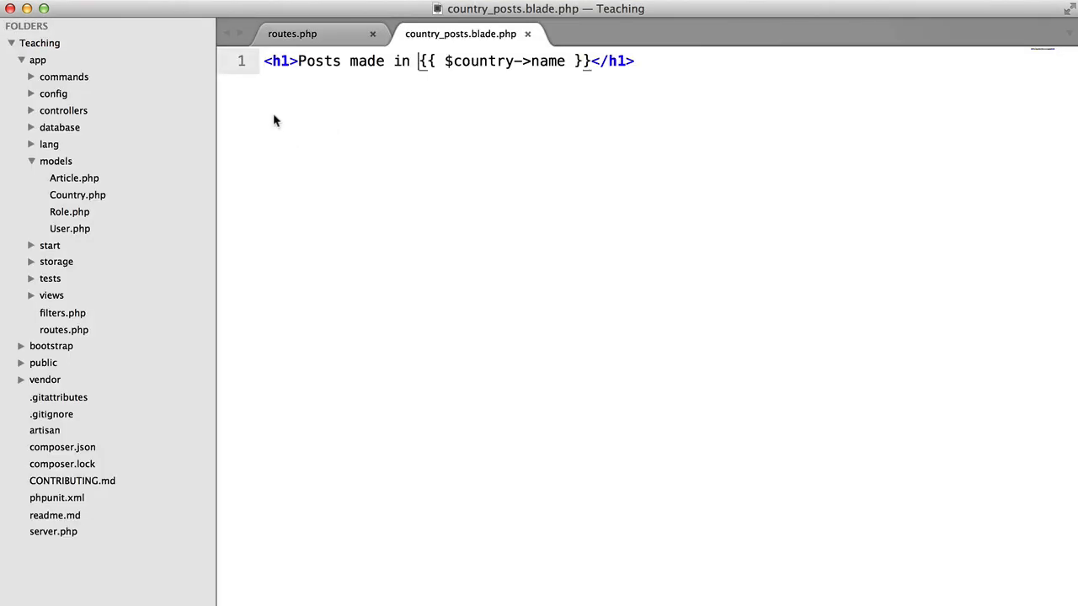
mouse_move(674, 165)
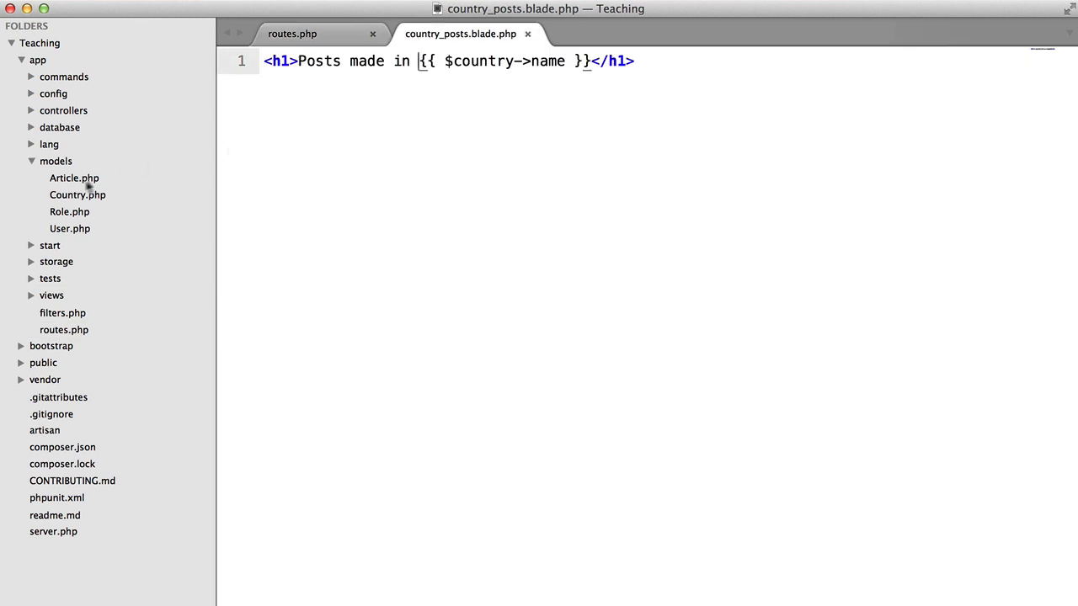
Step: Add public function articles() to Country returning $this->hasManyThrough('Article', '')
click(76, 194)
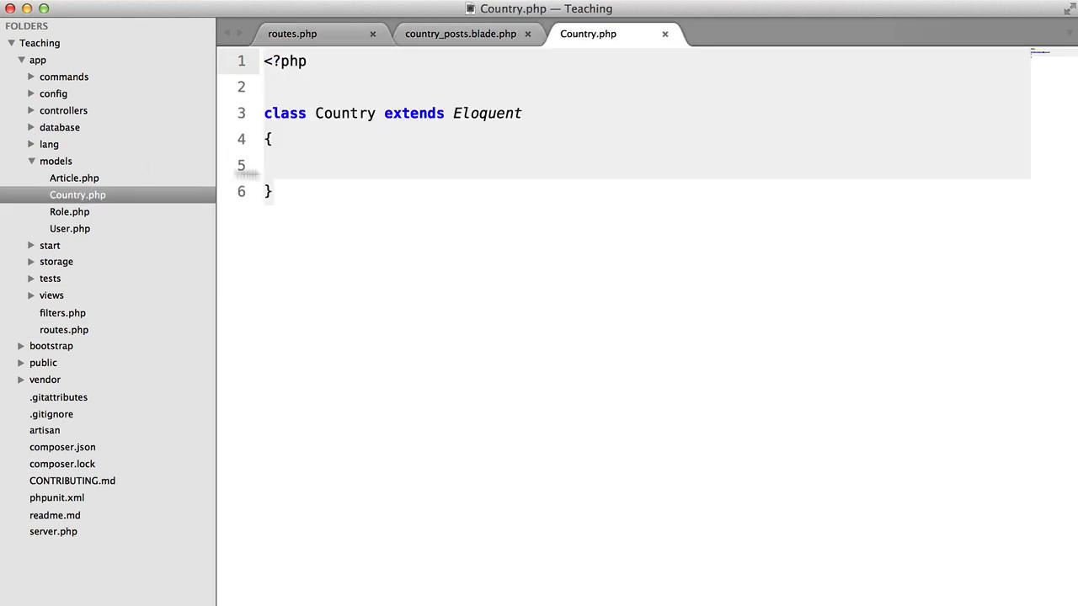
text(public function)
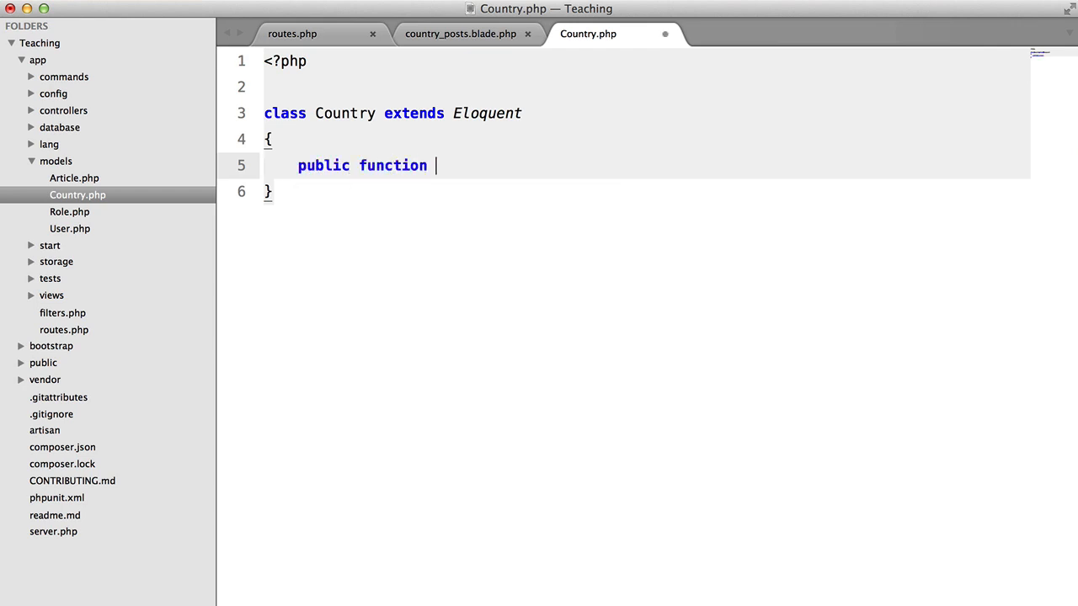
text(articles())
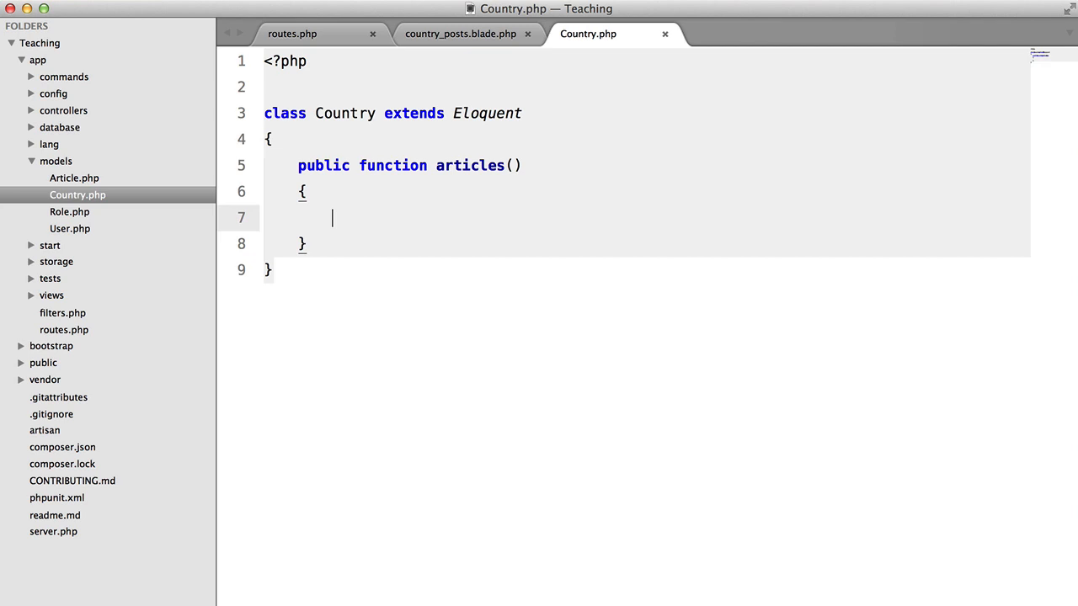
text(return $thi)
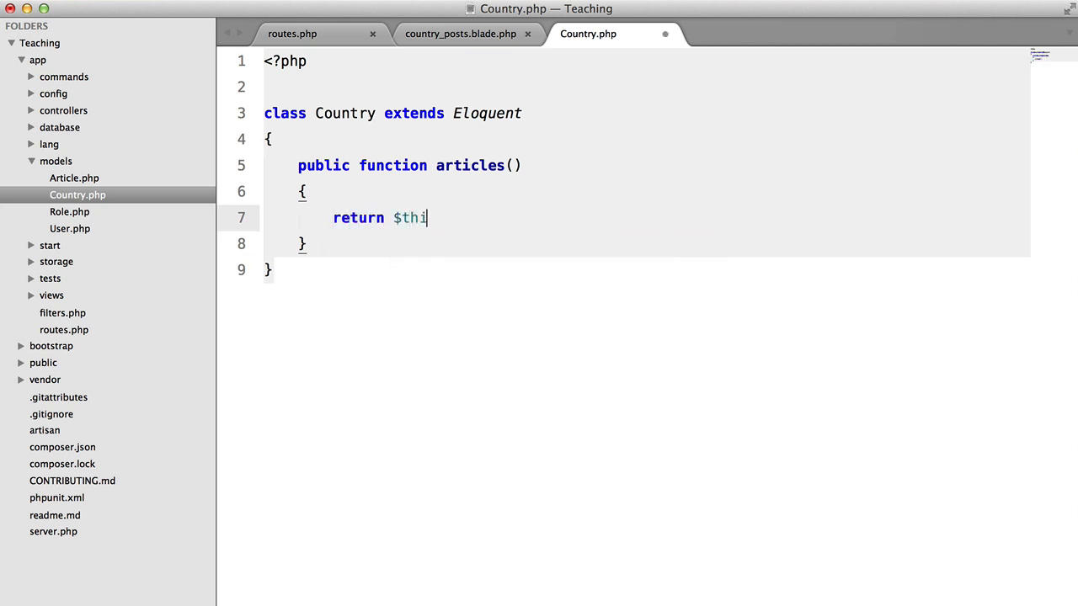
text(s->hasManyThrough)
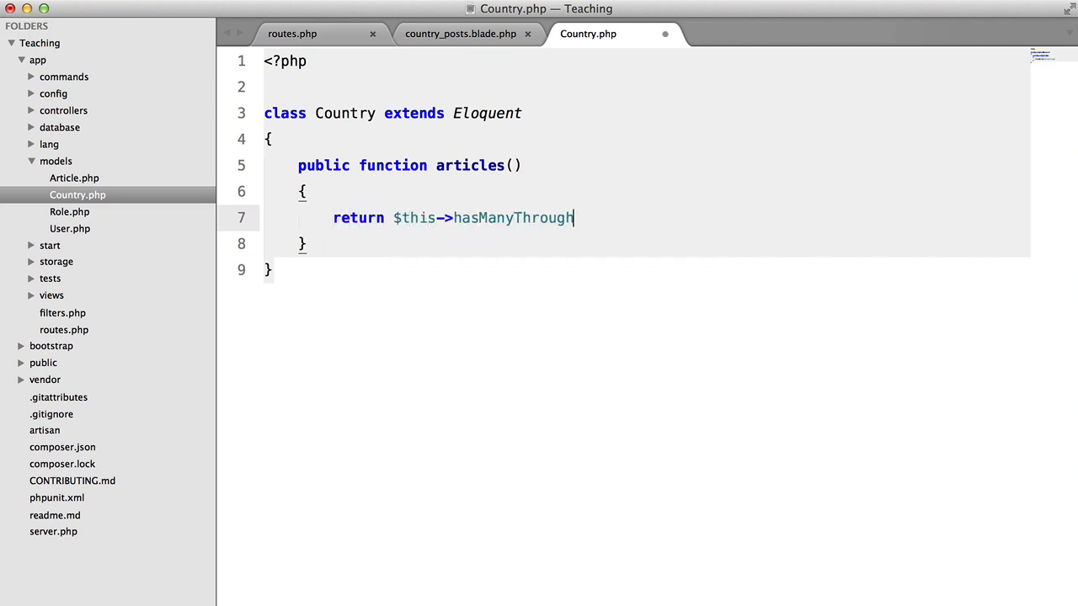
text(();)
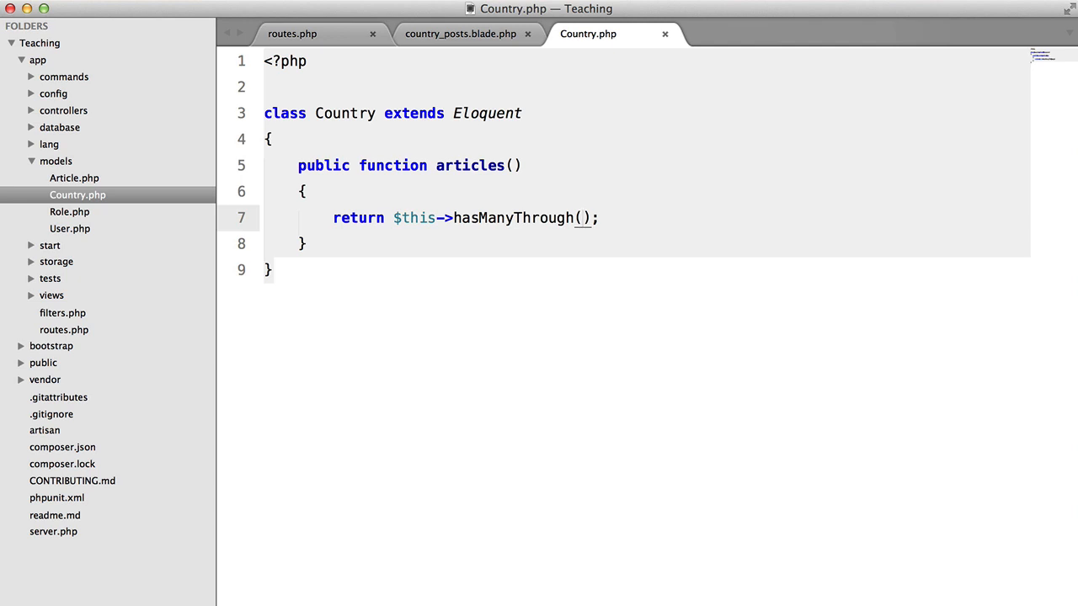
text('A')
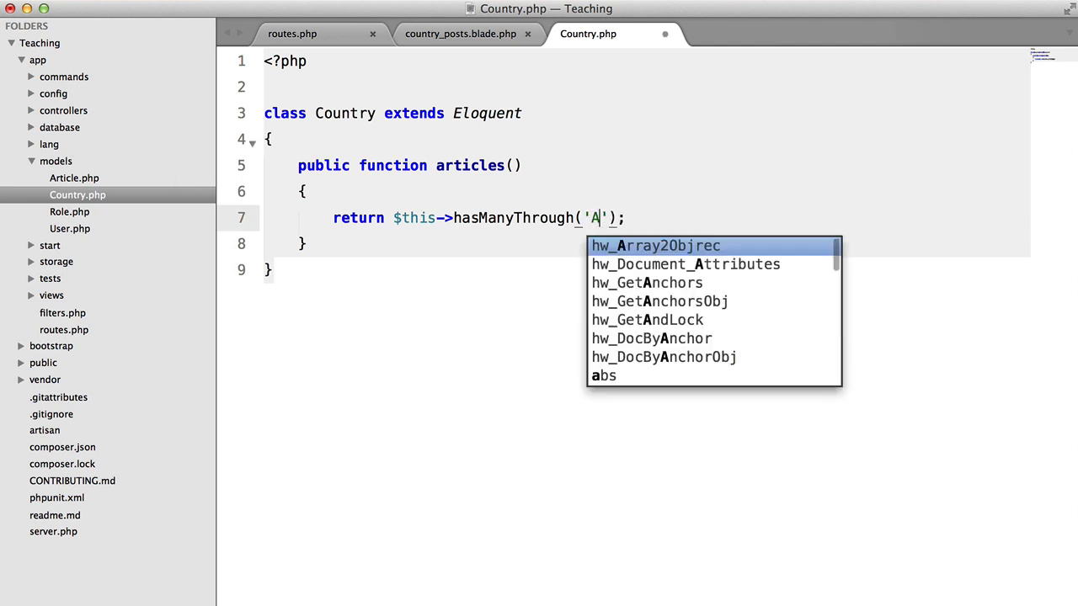
click(460, 34)
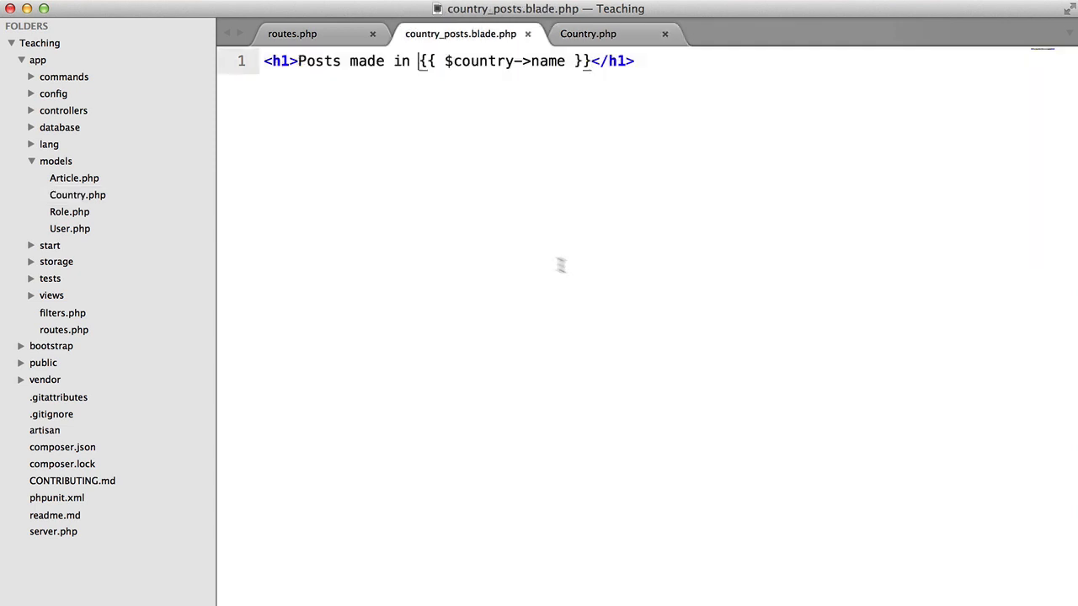
click(587, 33)
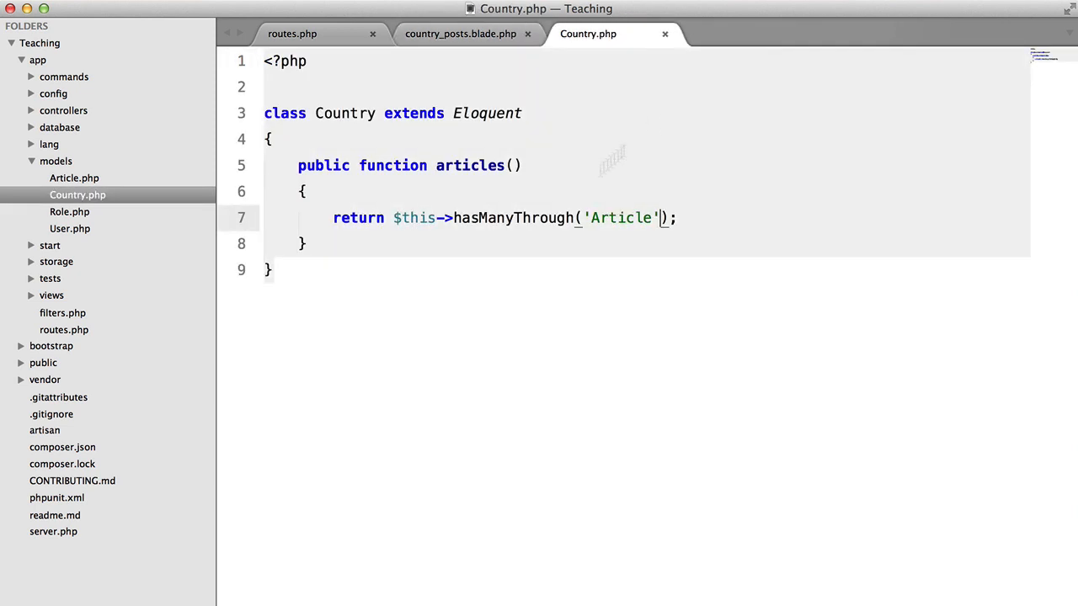
text(, '')
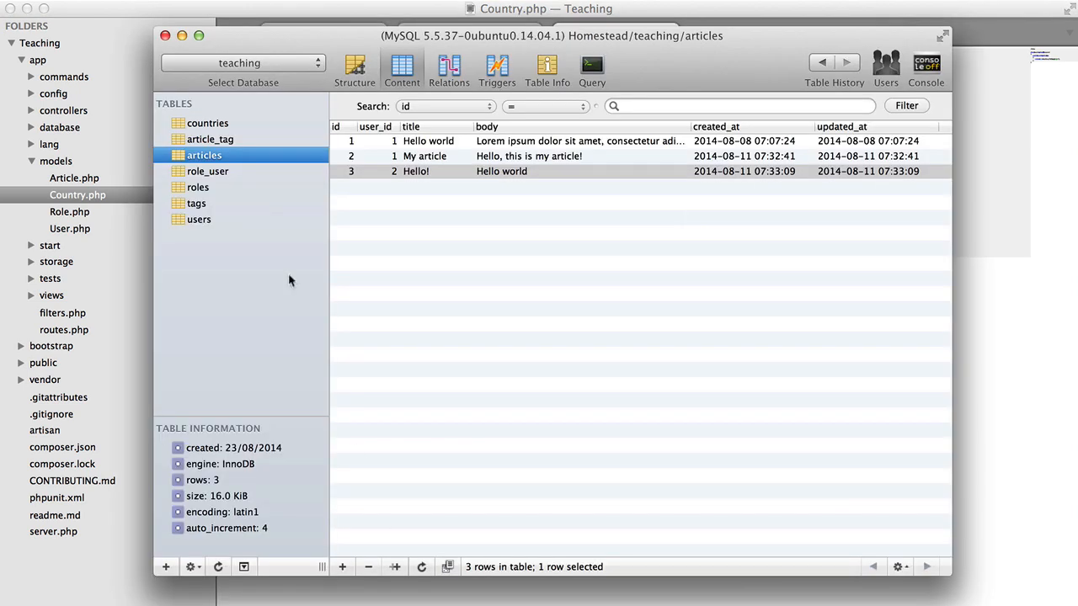
Step: Extend hasManyThrough with 'User' and 'country_id' after checking the users and articles tables
click(199, 219)
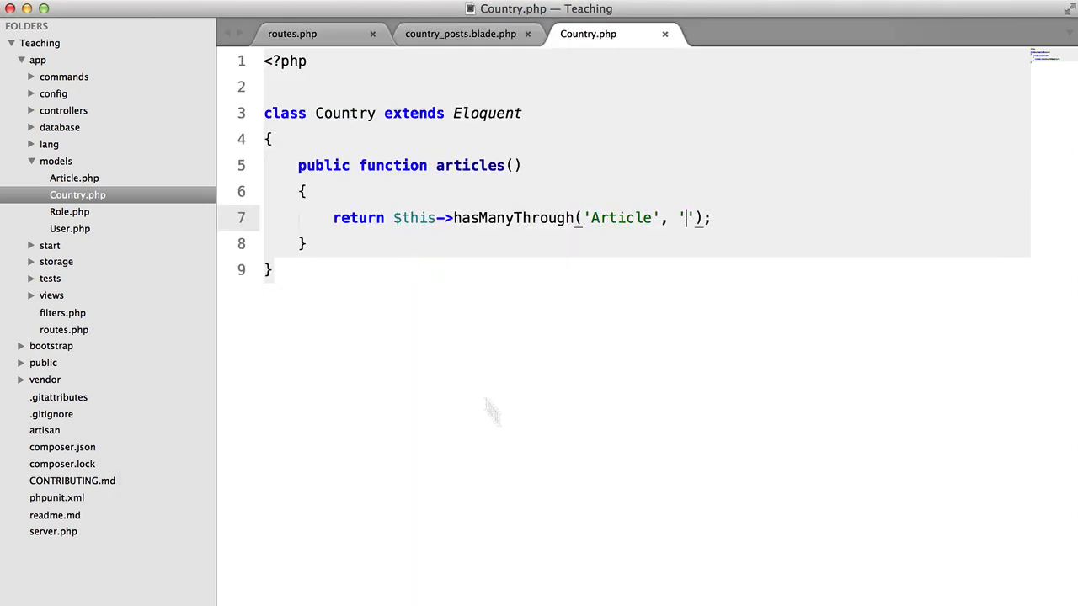
text(User)
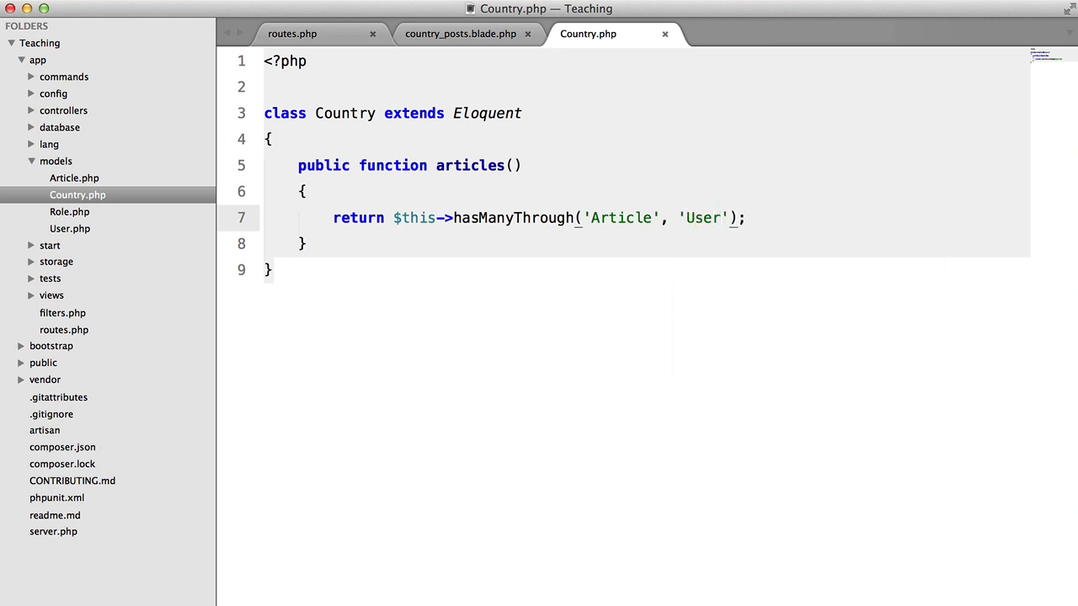
text(, '')
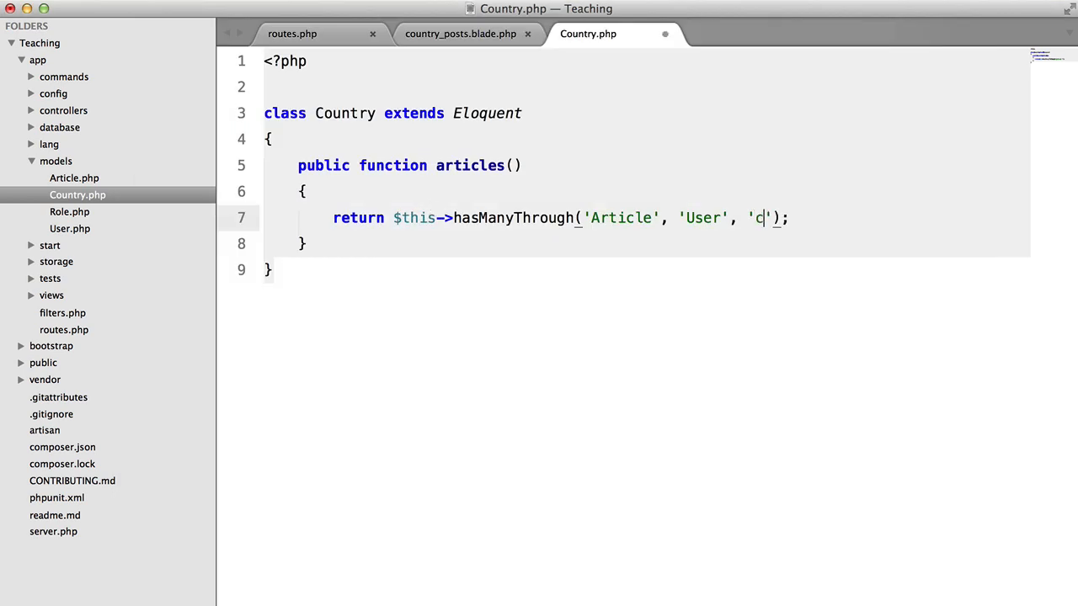
text(ountry_id)
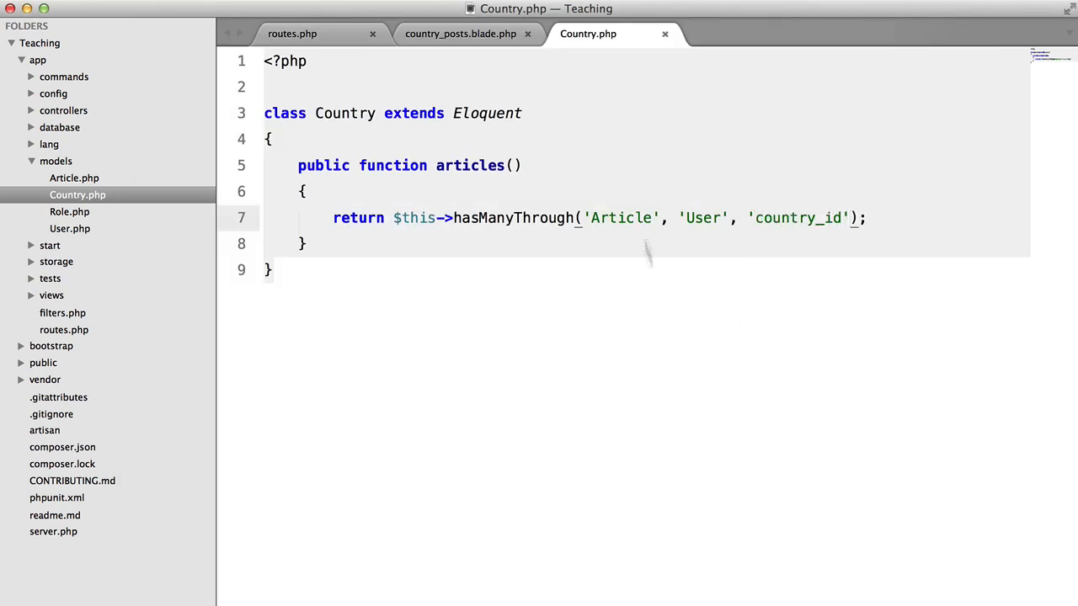
mouse_move(635, 209)
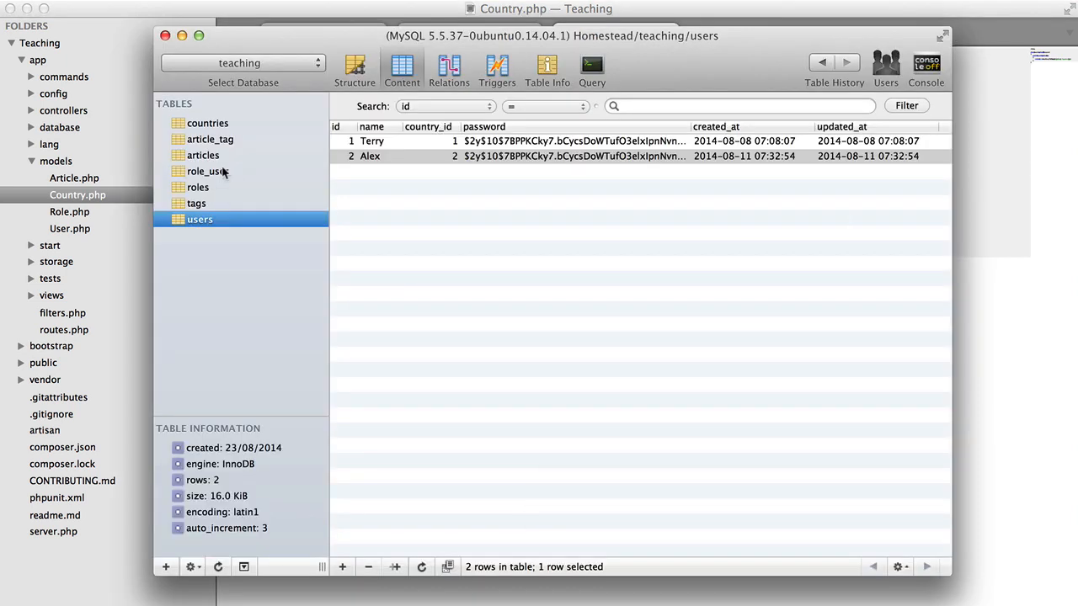
click(210, 139)
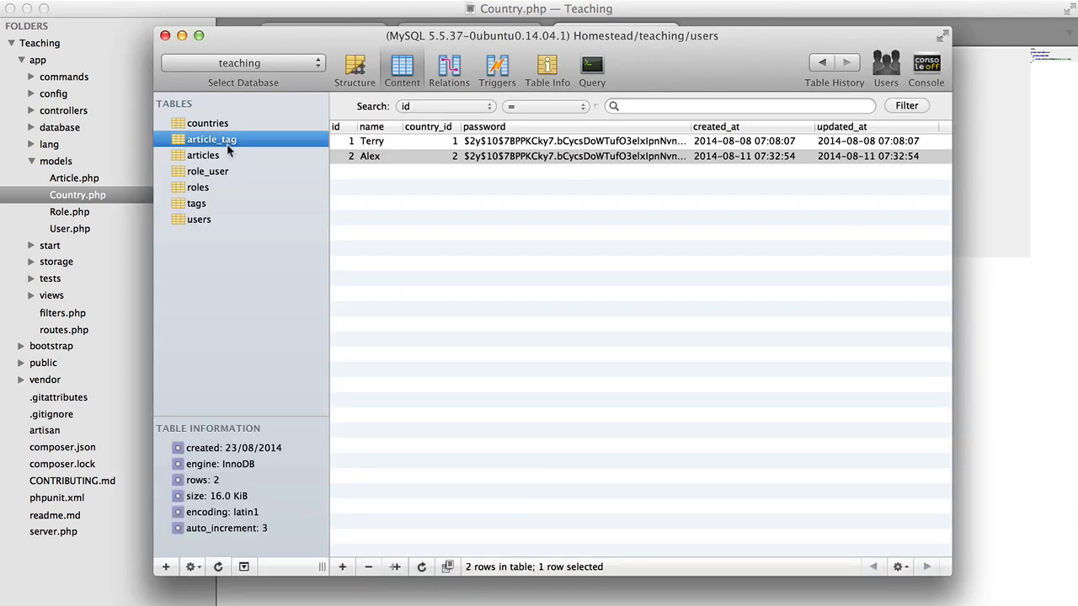
click(202, 155)
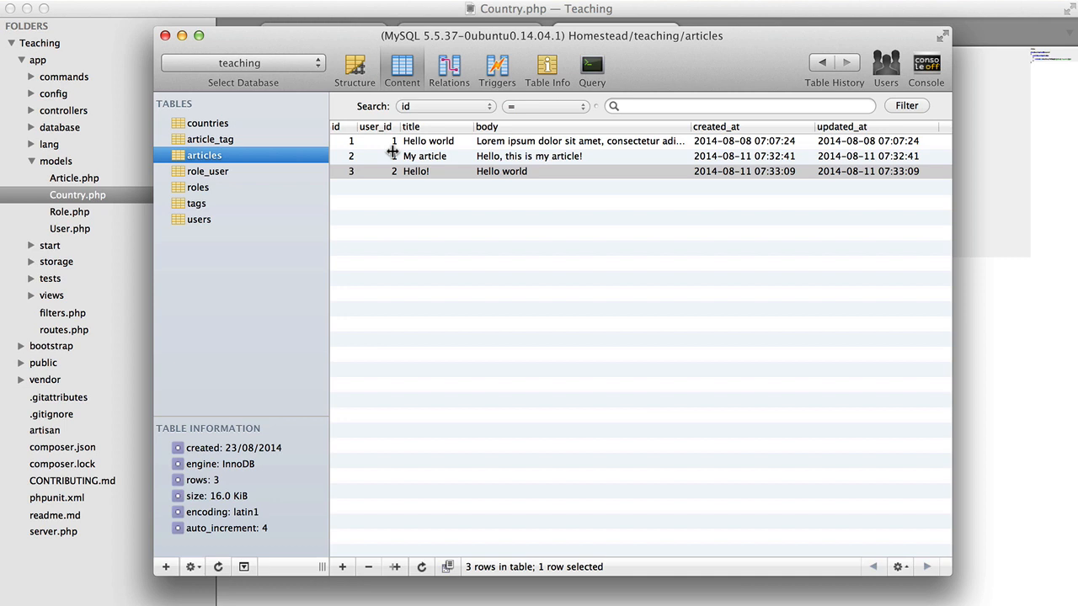
mouse_move(386, 211)
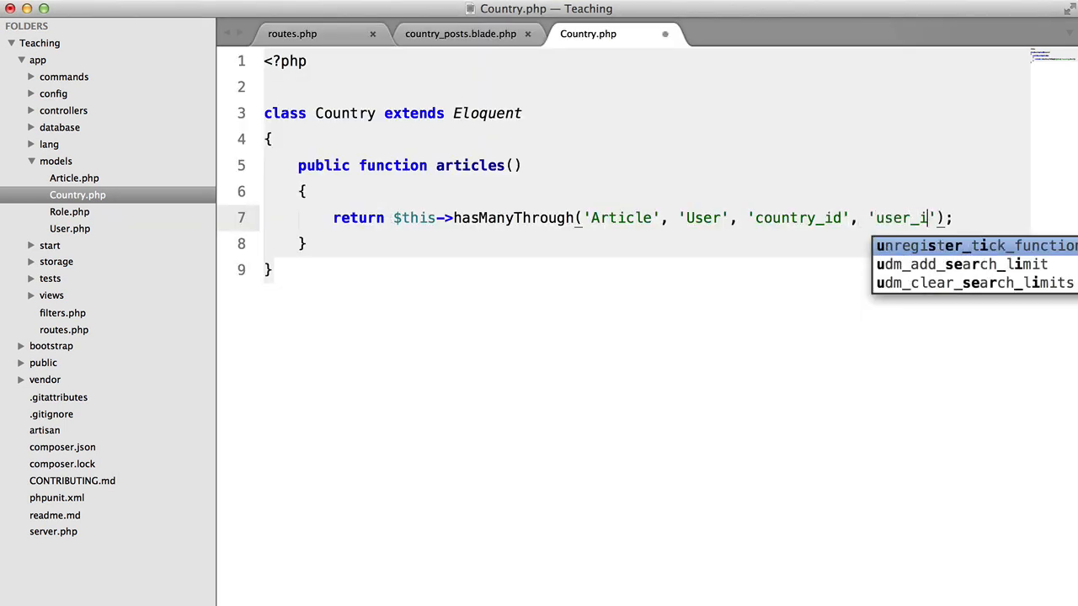
click(460, 33)
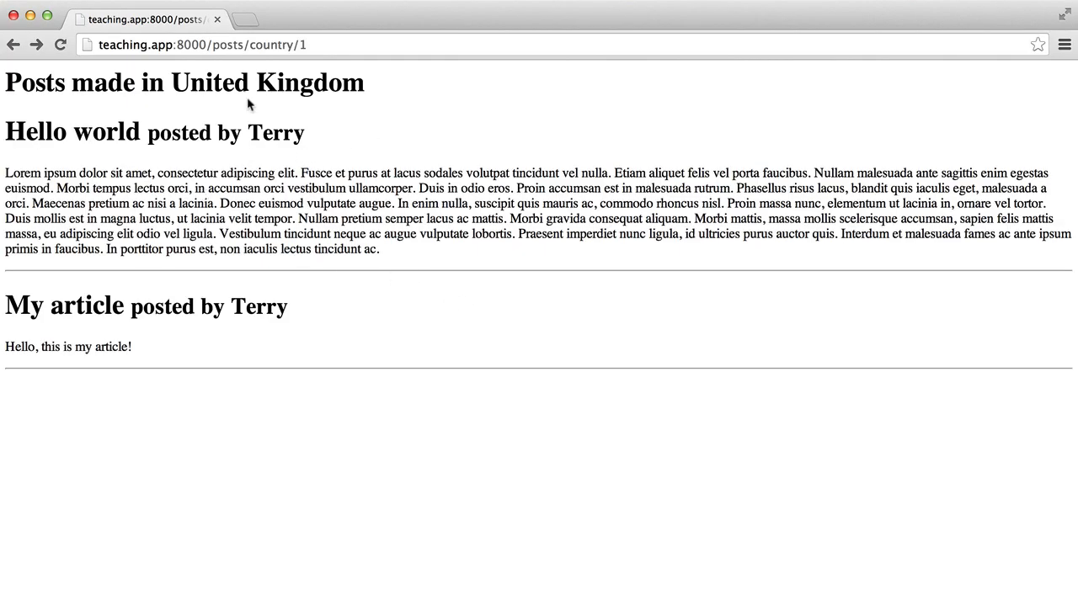
mouse_move(284, 128)
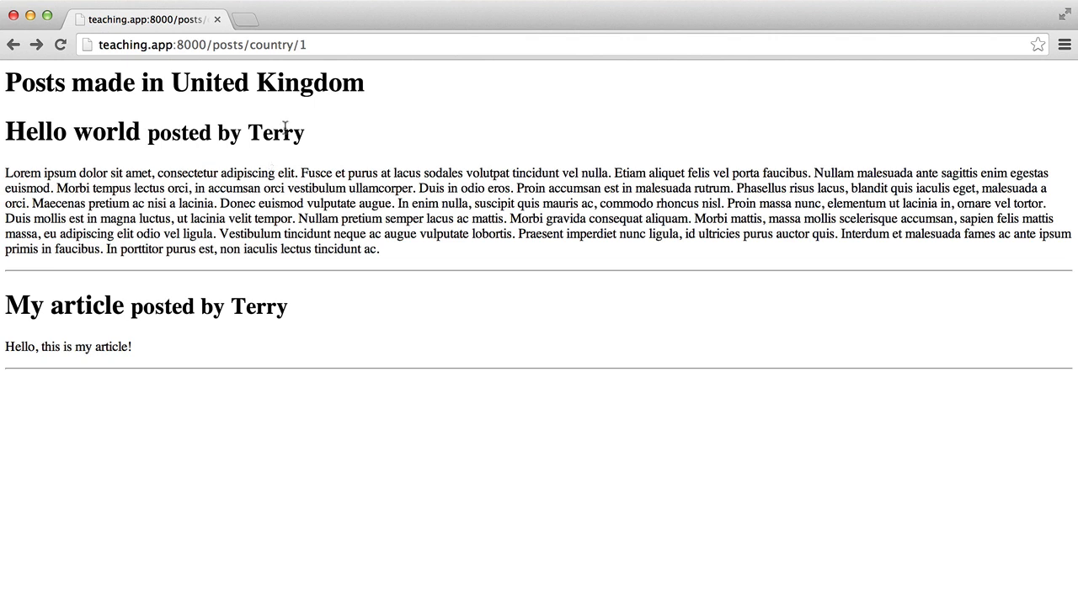
mouse_move(295, 303)
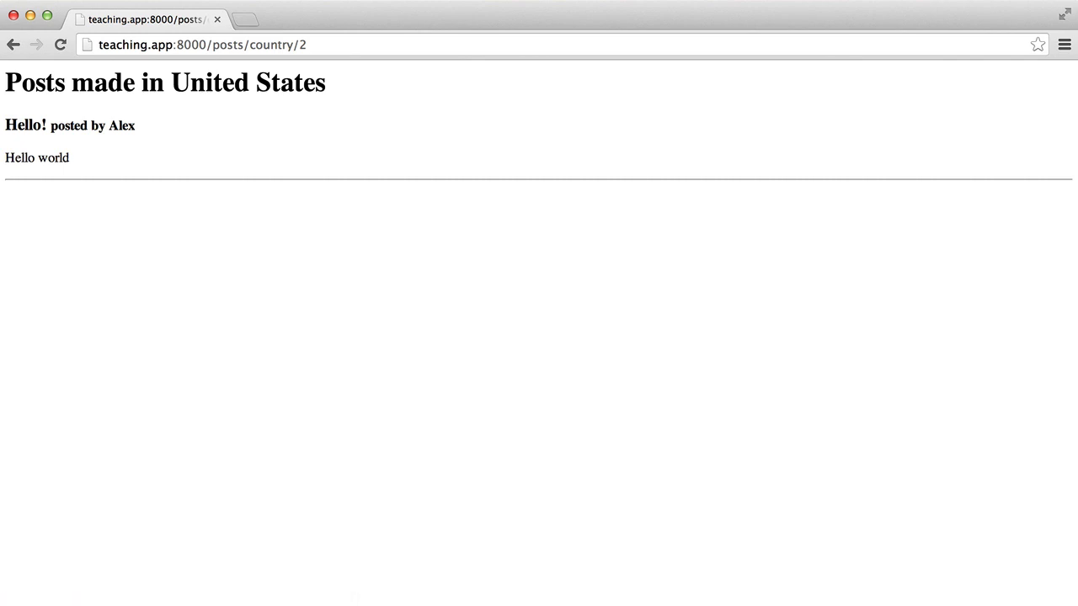
mouse_move(120, 170)
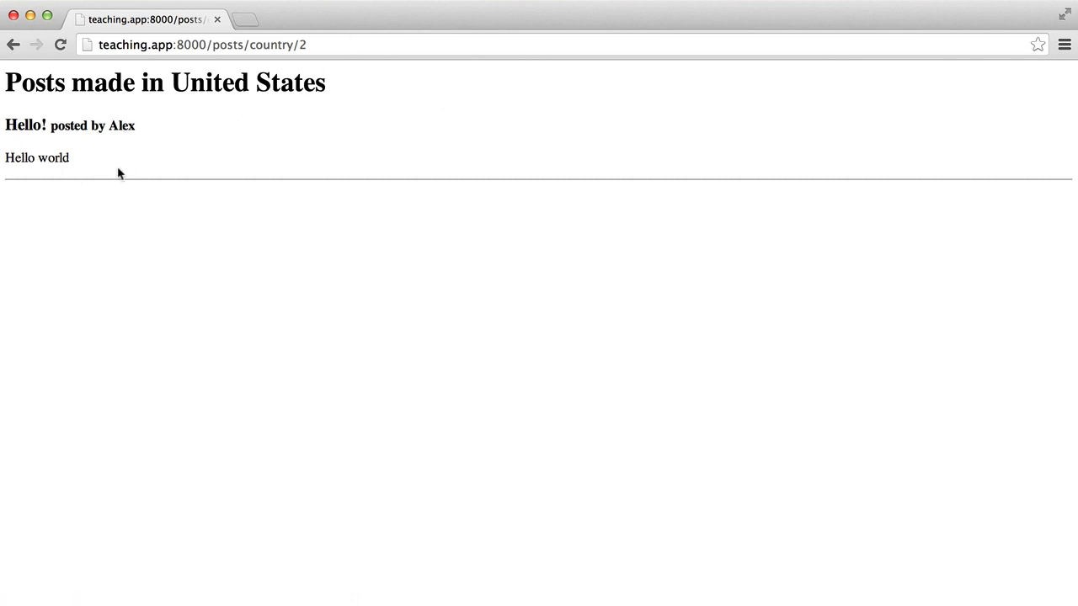
mouse_move(126, 126)
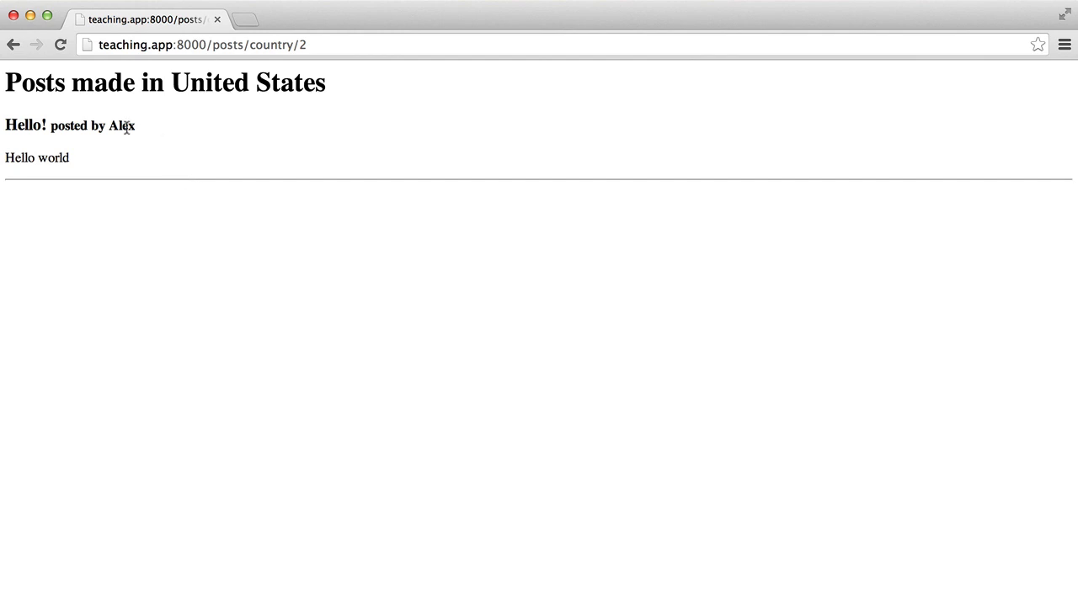